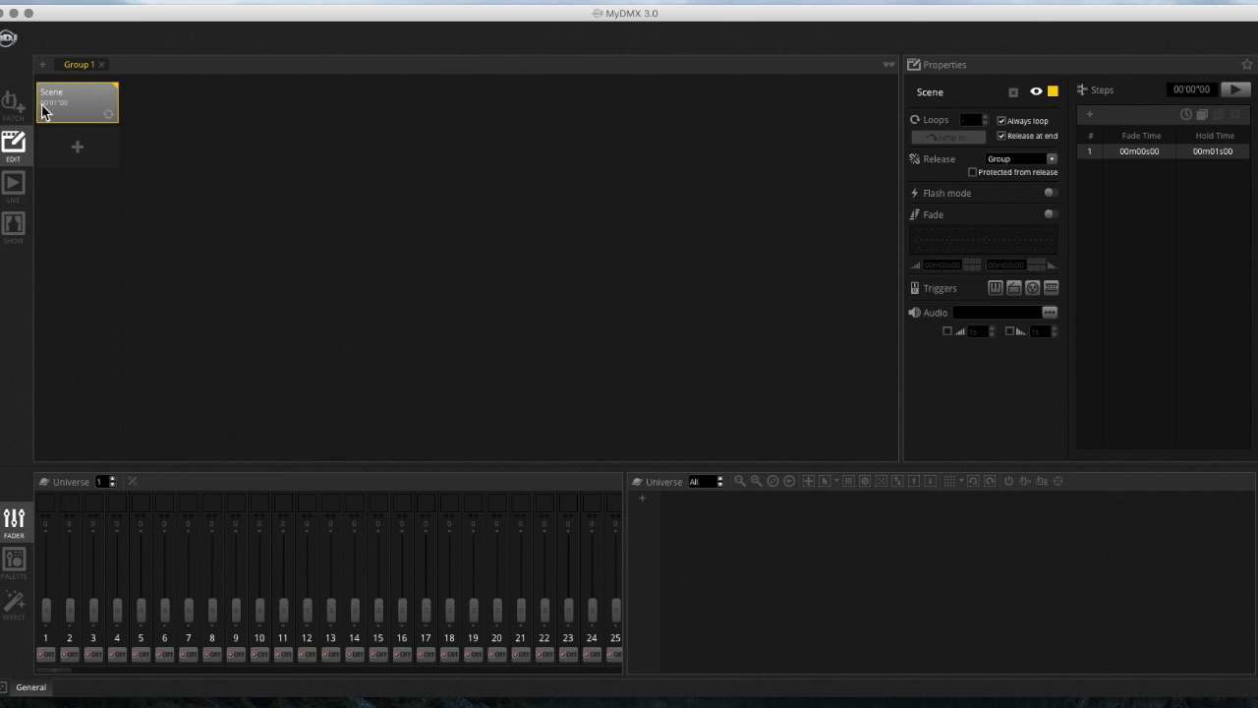
pyautogui.moveTo(37, 128)
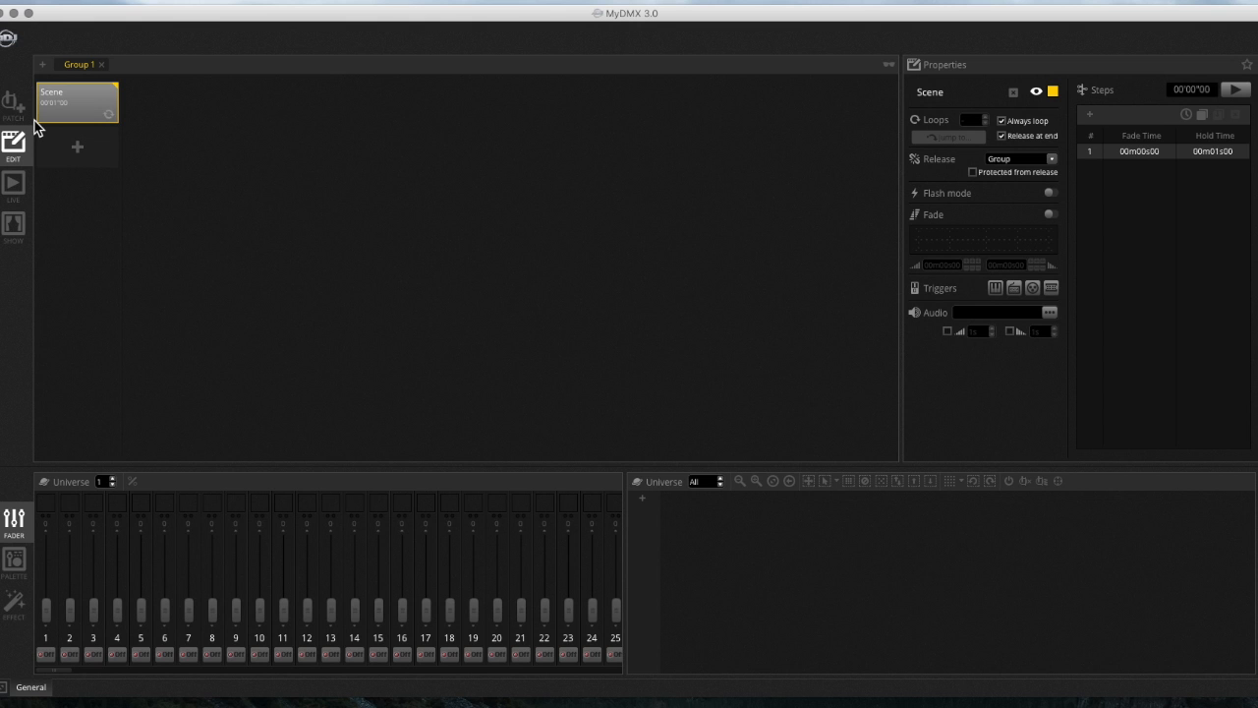
pyautogui.moveTo(291, 126)
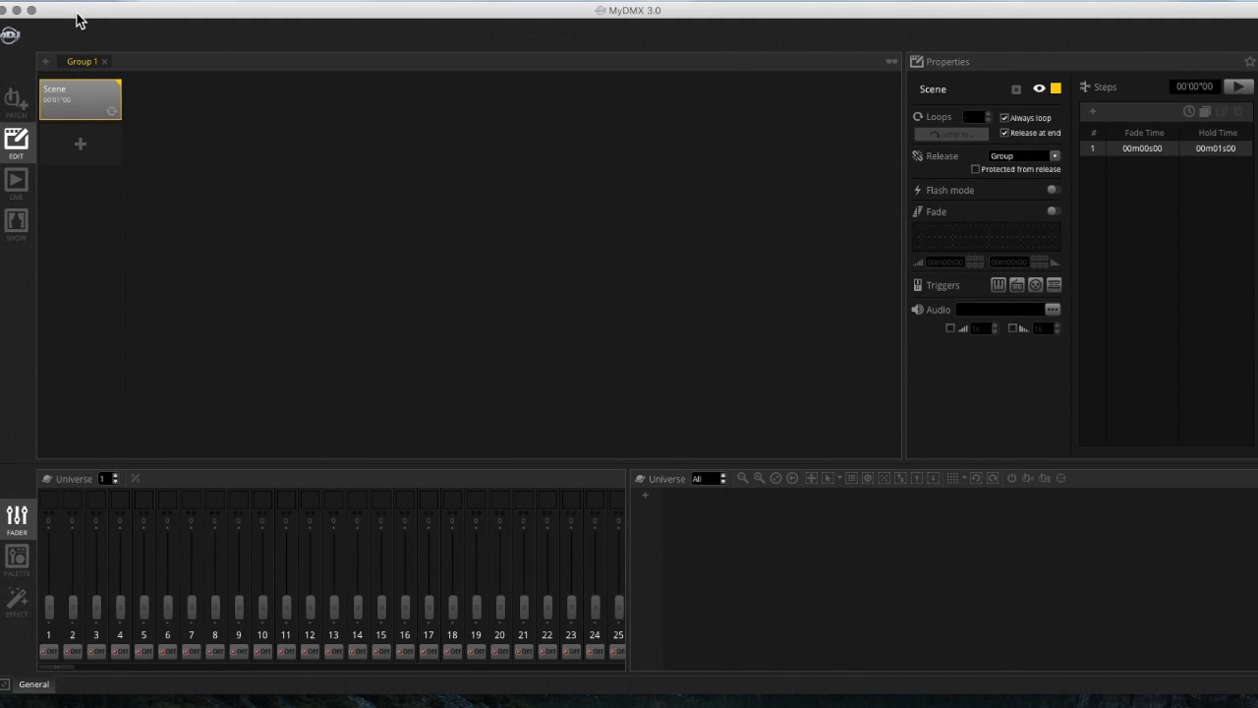
# Step: Add a new scene to Group 1, then switch to the fixture patch screen
pyautogui.click(81, 146)
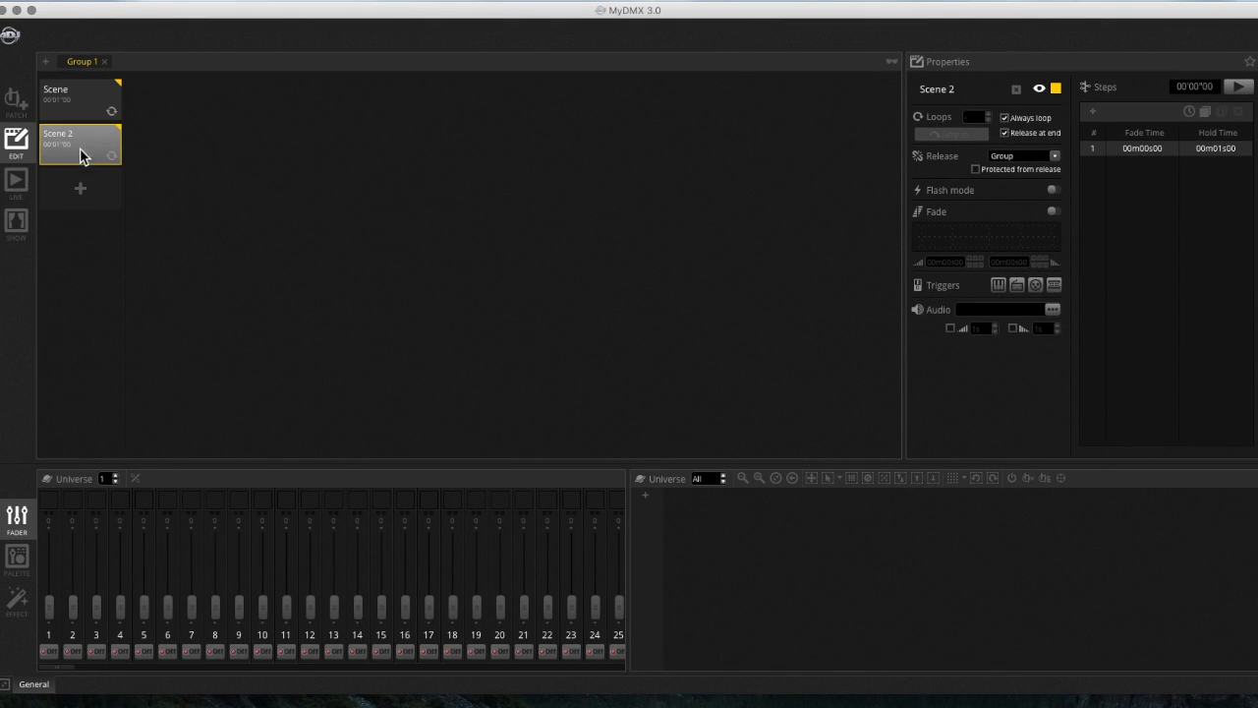
pyautogui.click(15, 102)
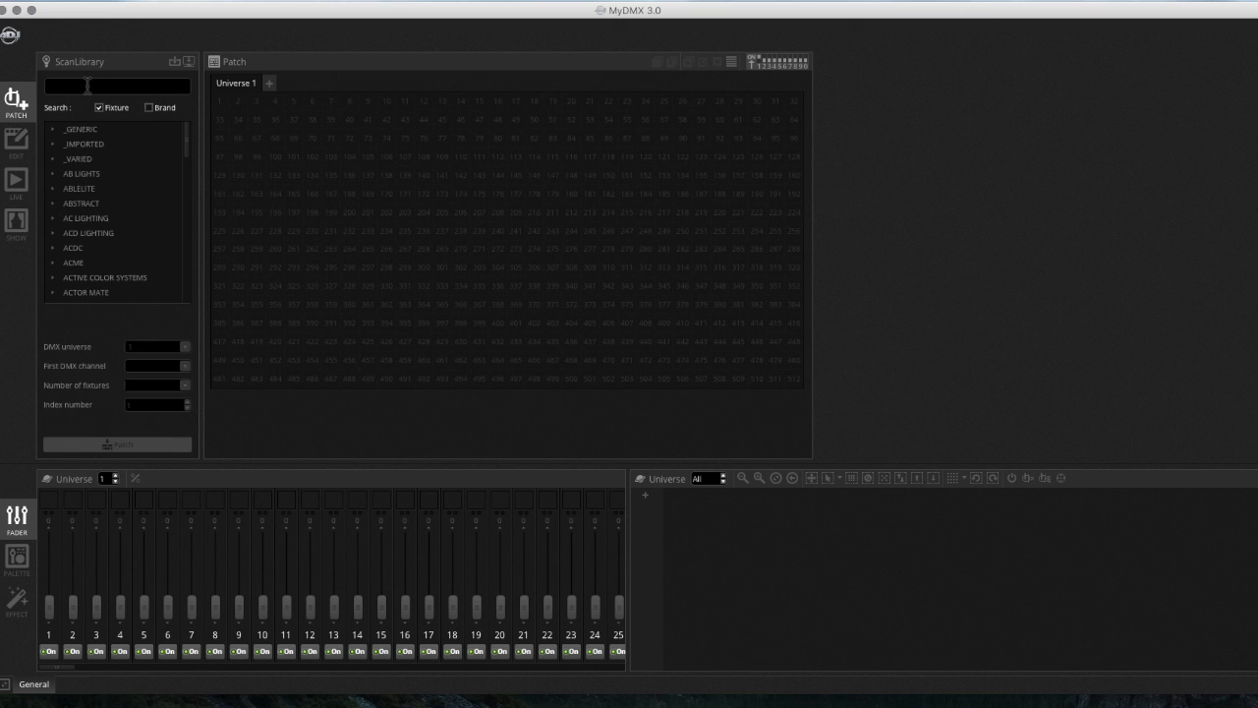
# Step: Search 'mega par profil', choose mega par profile plus Mode 3 and patch two fixtures into Universe 1
pyautogui.write('Me')
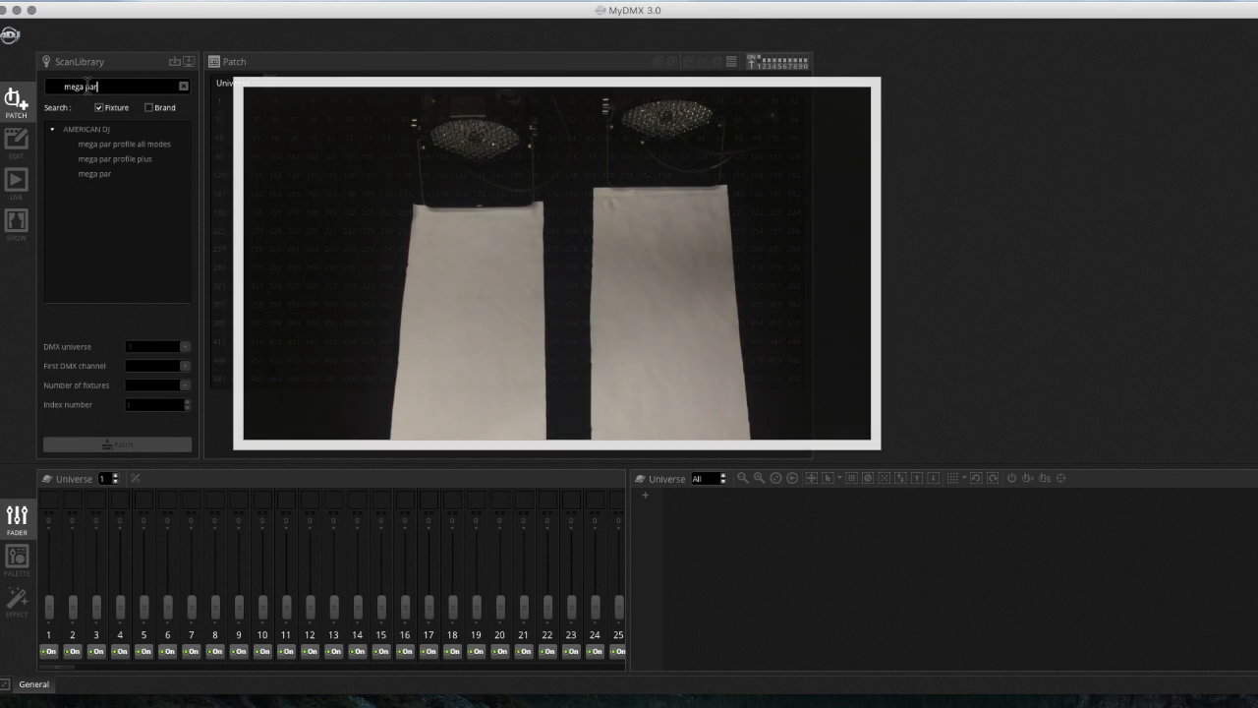
pyautogui.write('profil')
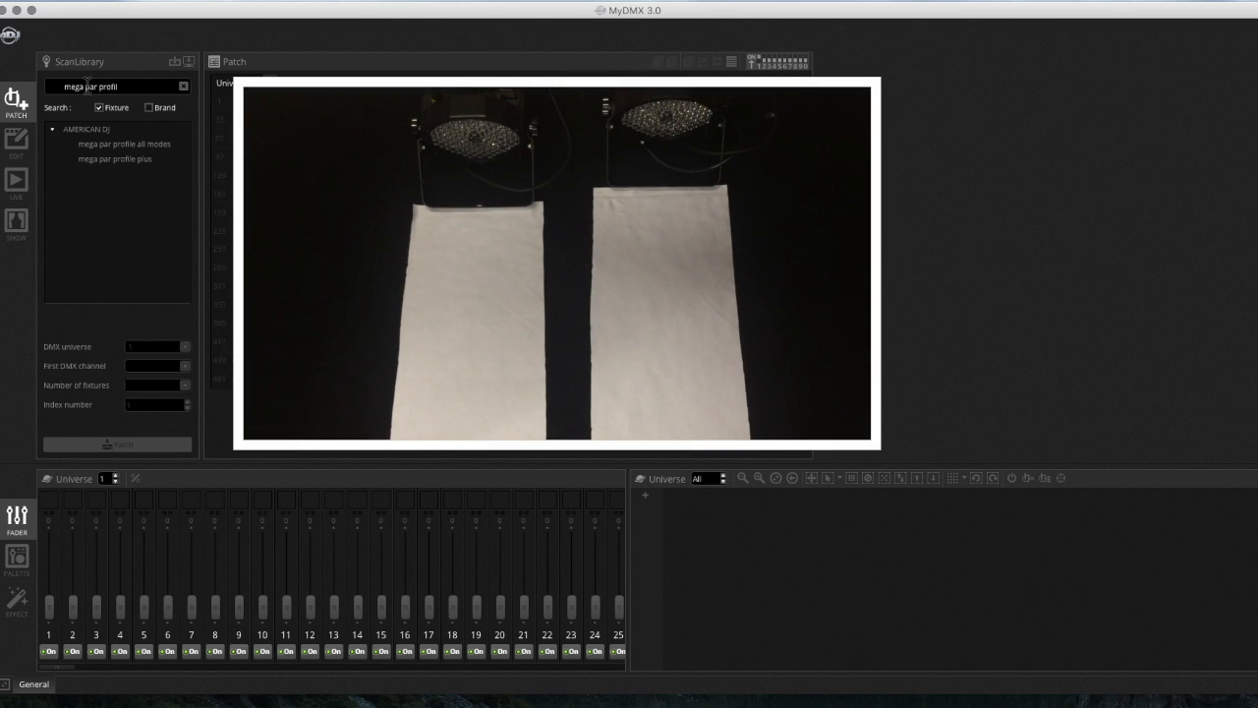
pyautogui.click(124, 143)
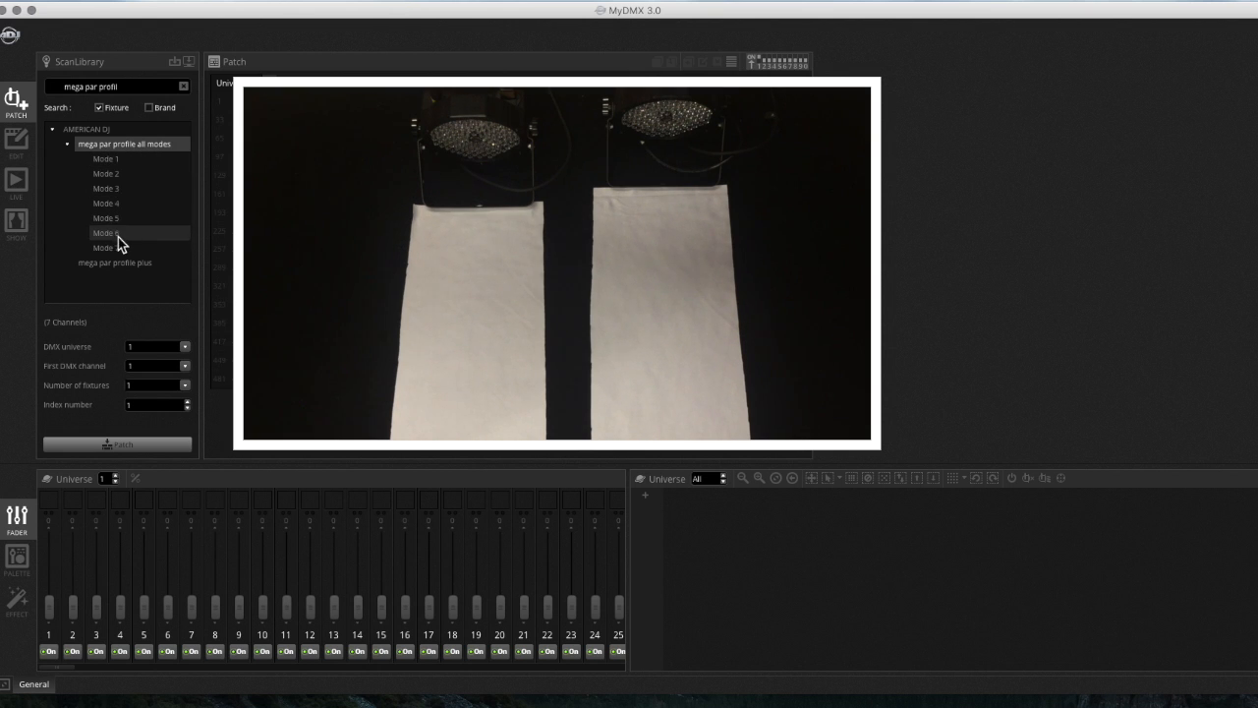
pyautogui.click(114, 263)
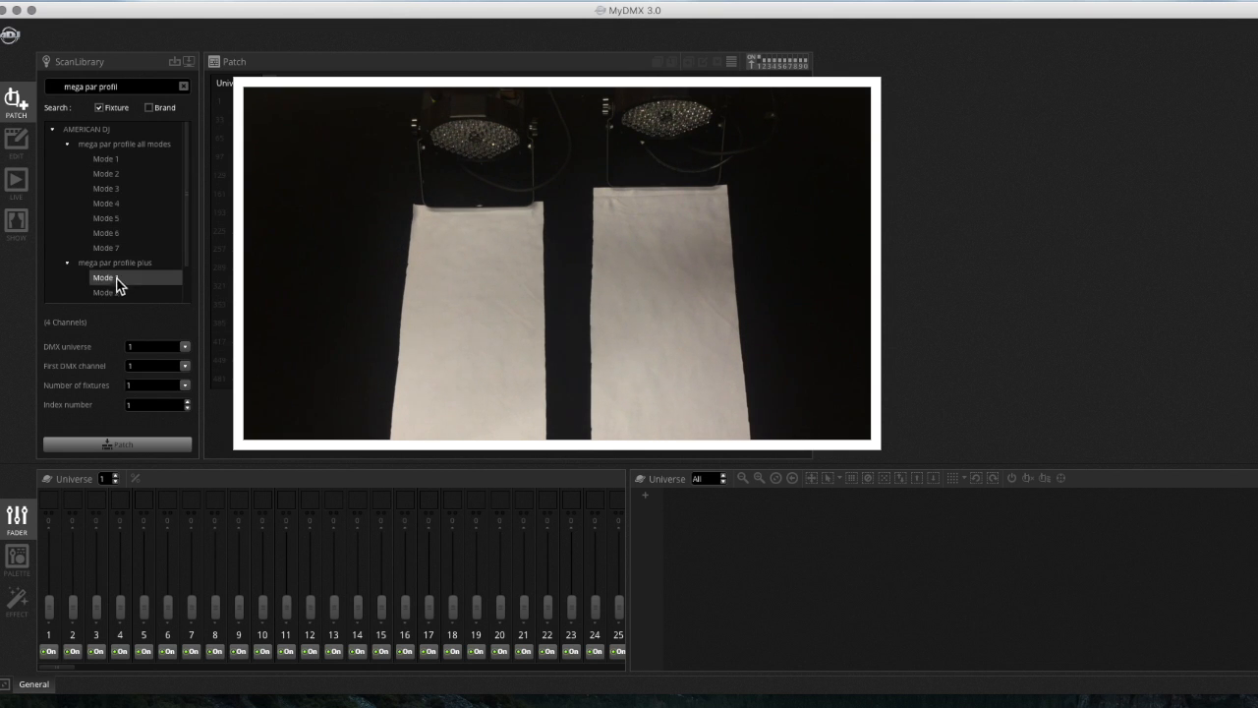
pyautogui.click(106, 263)
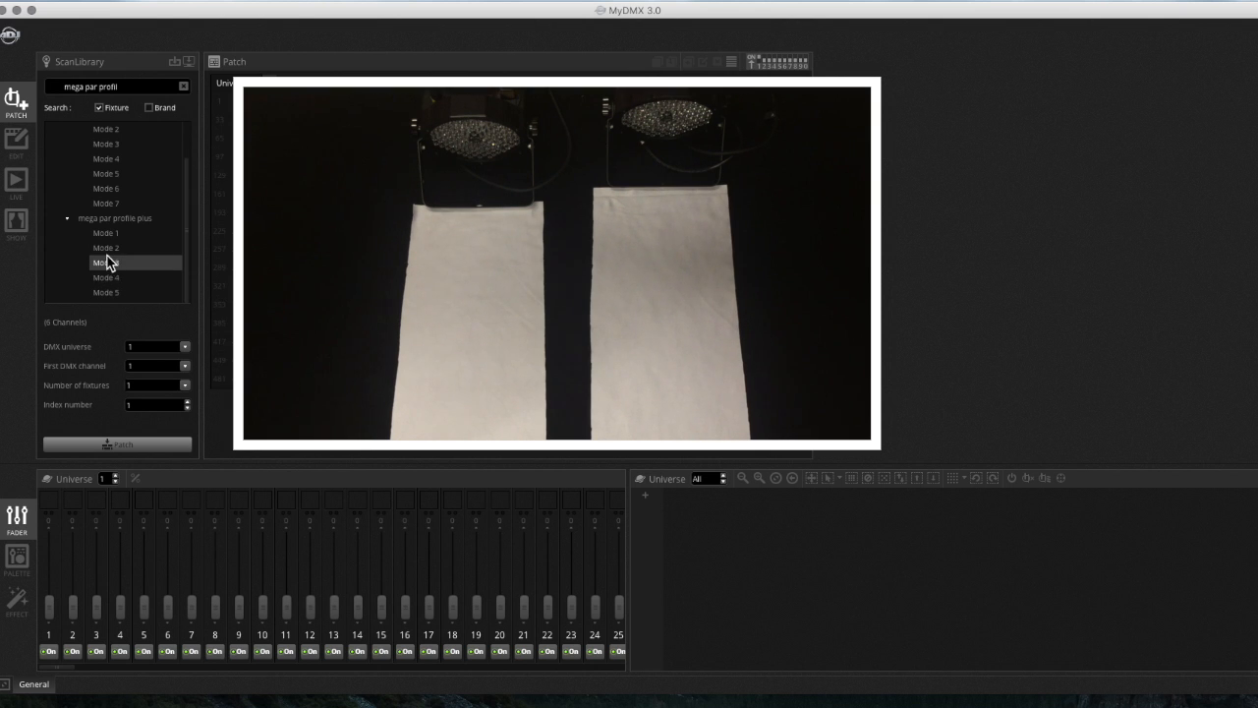
pyautogui.click(106, 263)
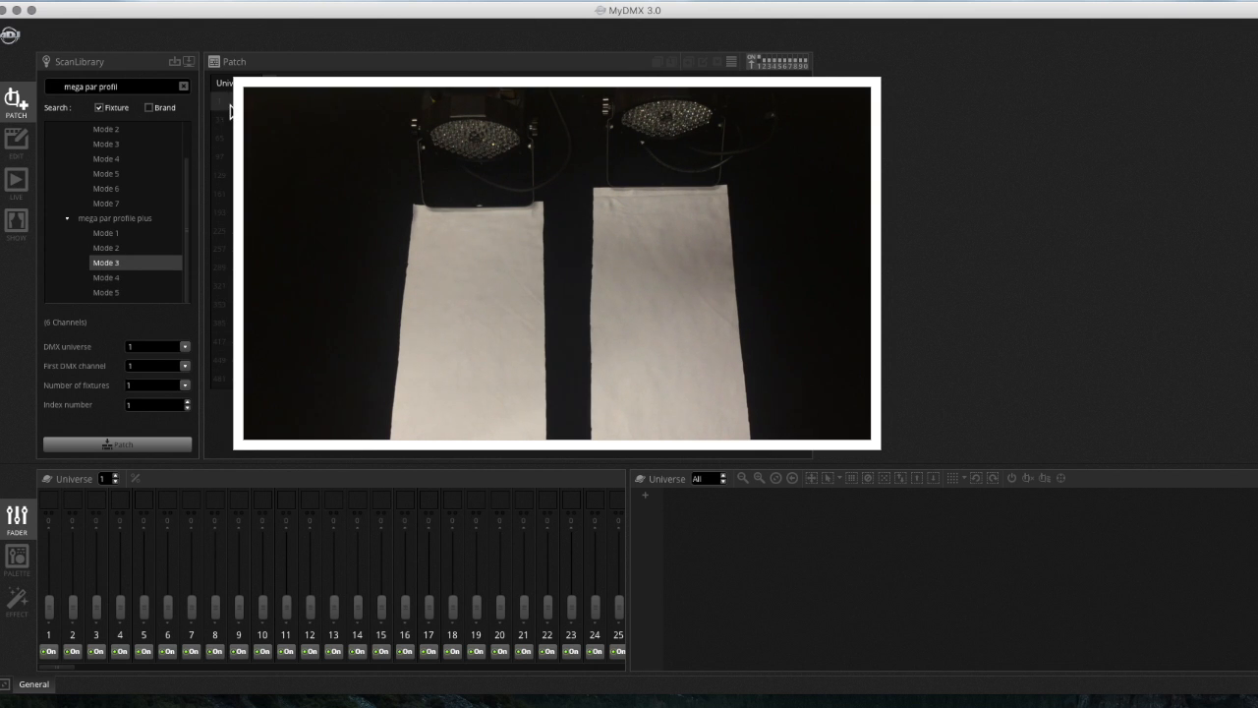
pyautogui.click(118, 444)
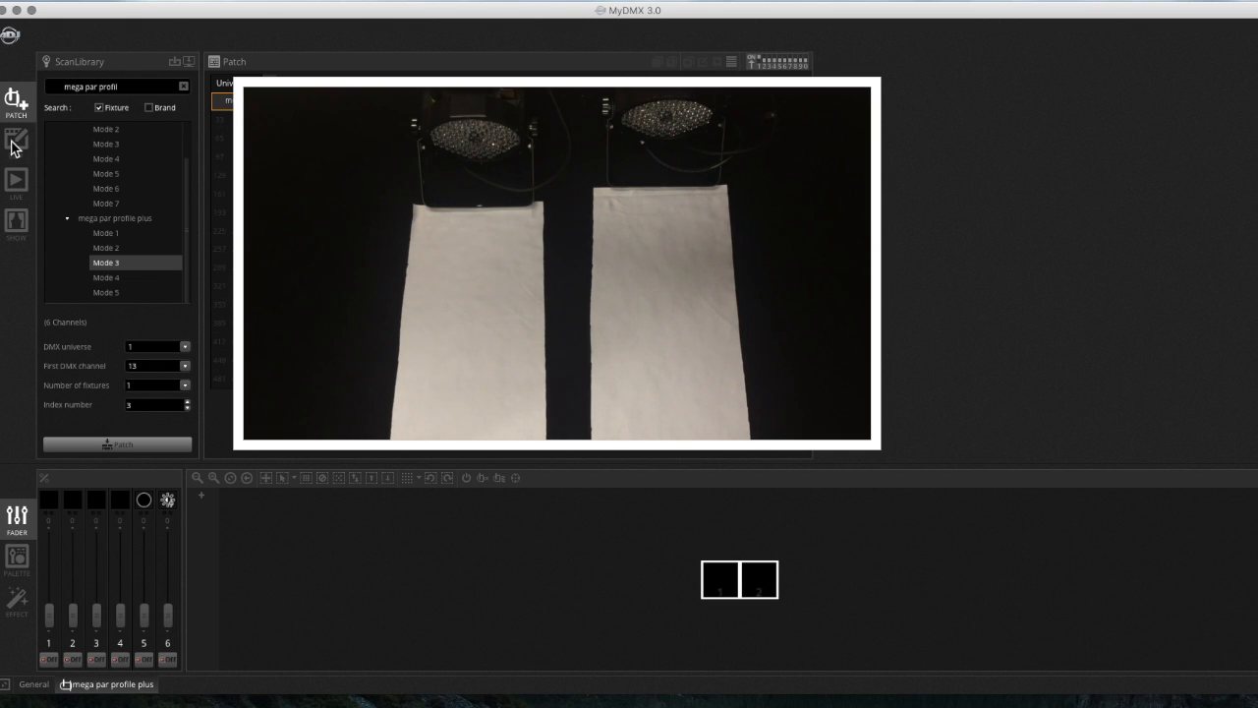
# Step: Back in Edit, select the scenes in turn and rename them Red, Blue and Red/Blue
pyautogui.click(16, 142)
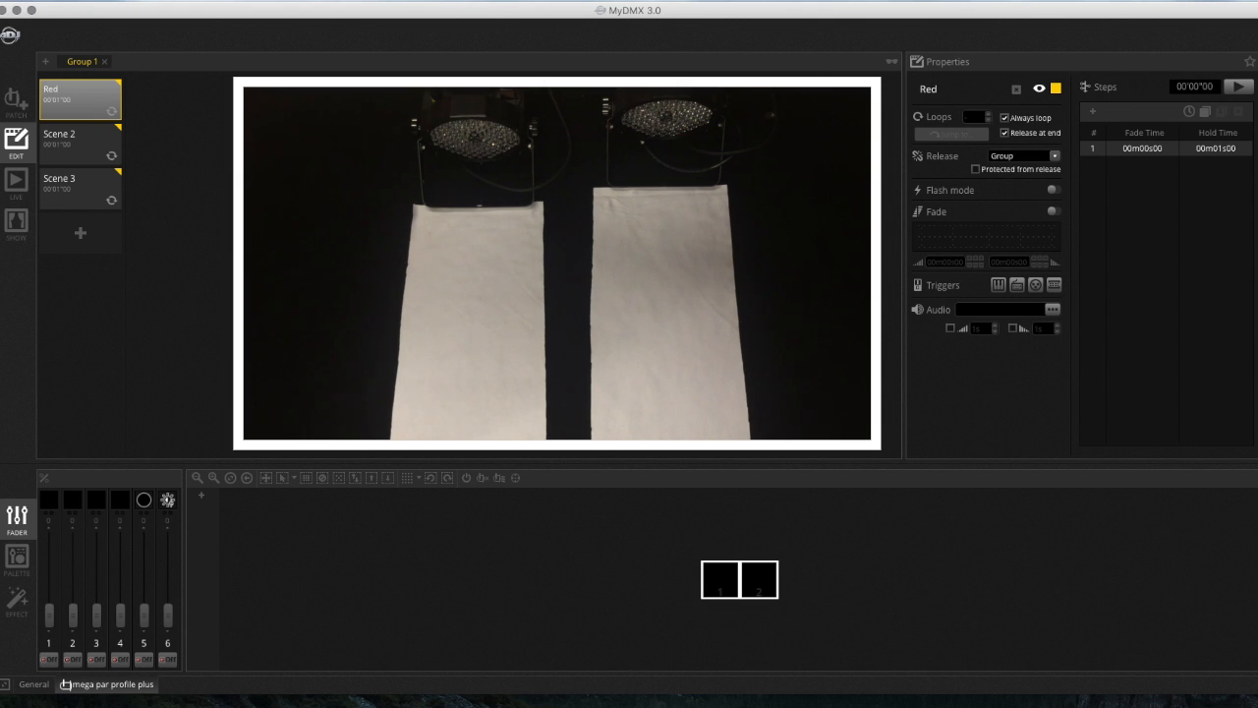
pyautogui.click(79, 144)
pyautogui.write('Blue')
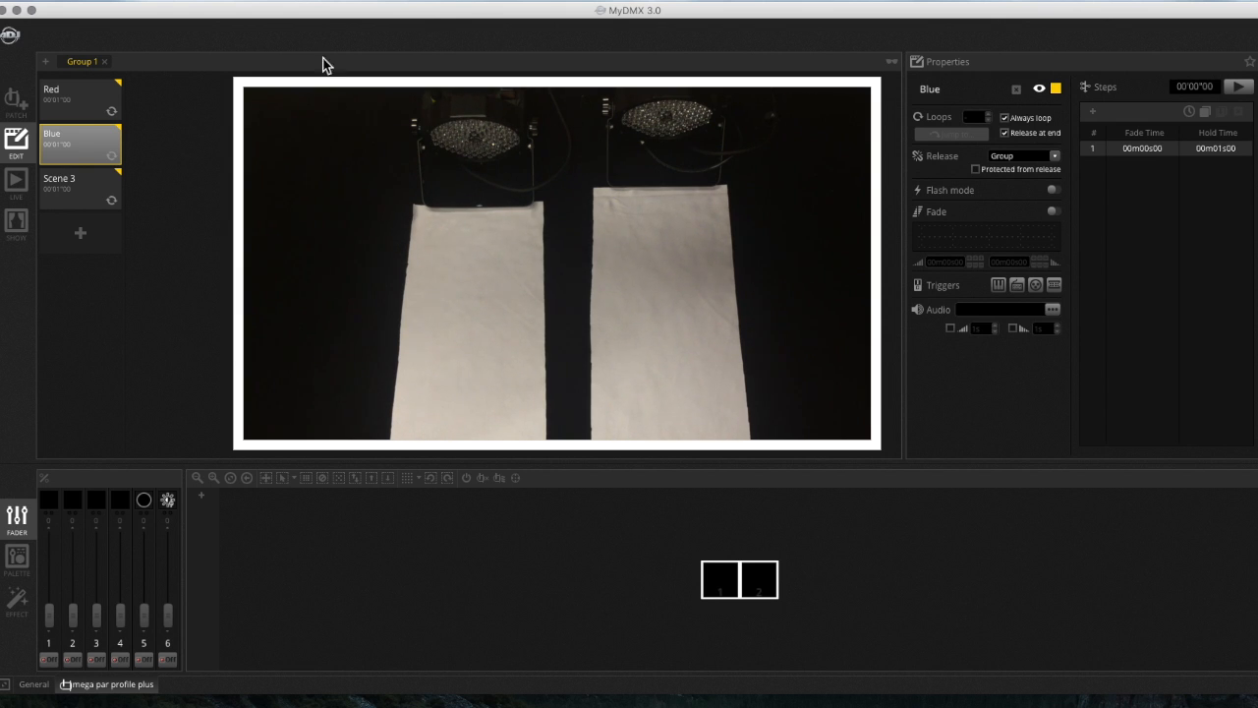
pyautogui.click(79, 185)
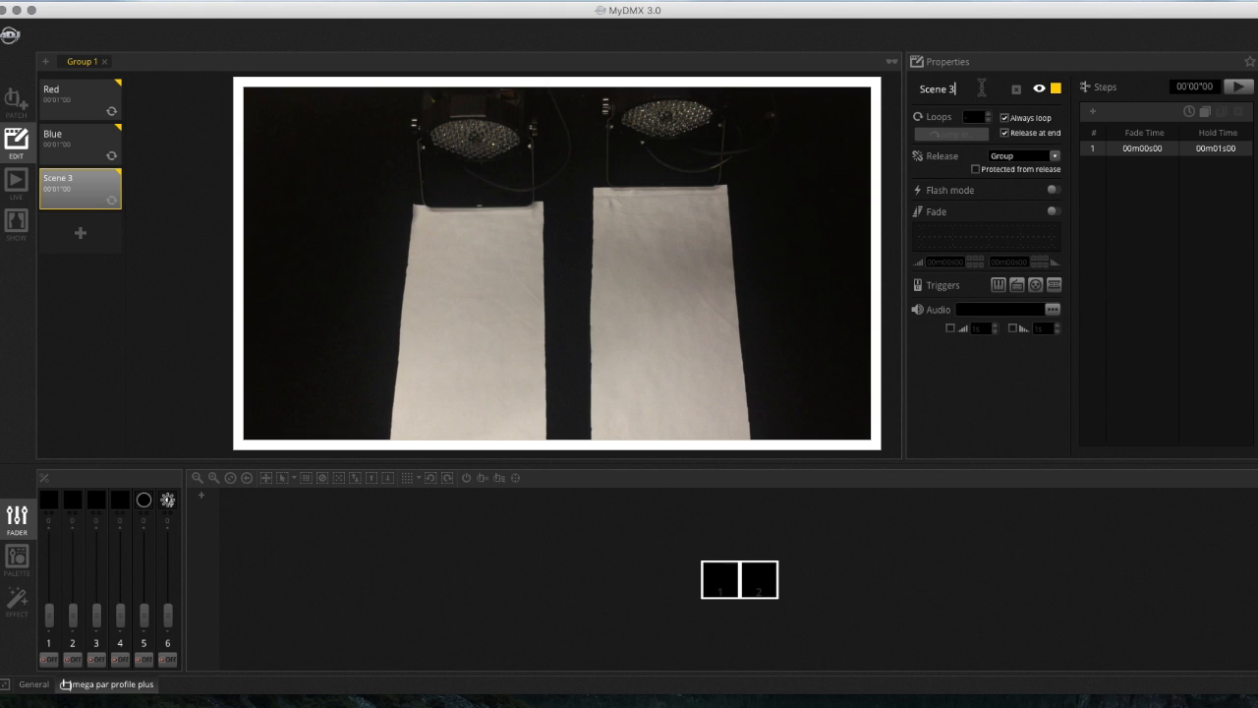
pyautogui.write('Red/Blue')
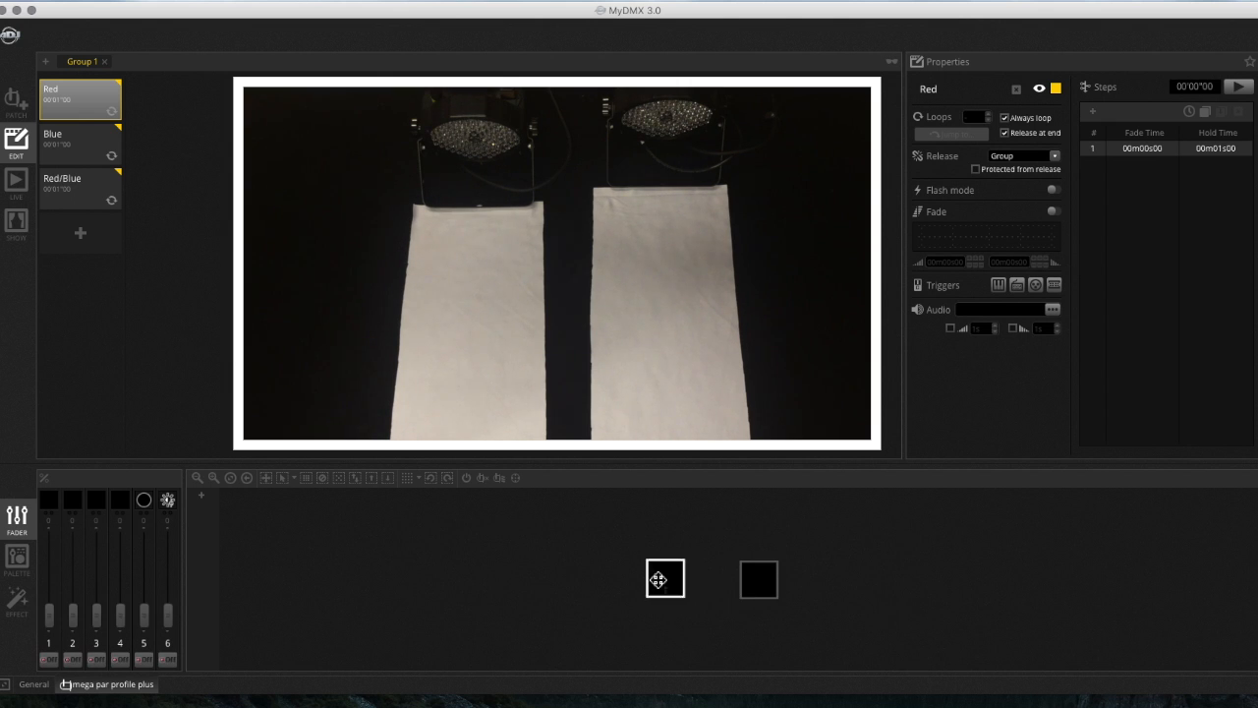
# Step: Place both lights side by side in the 2D view, select them and raise their red channels
pyautogui.moveTo(664, 578); pyautogui.dragTo(507, 582)
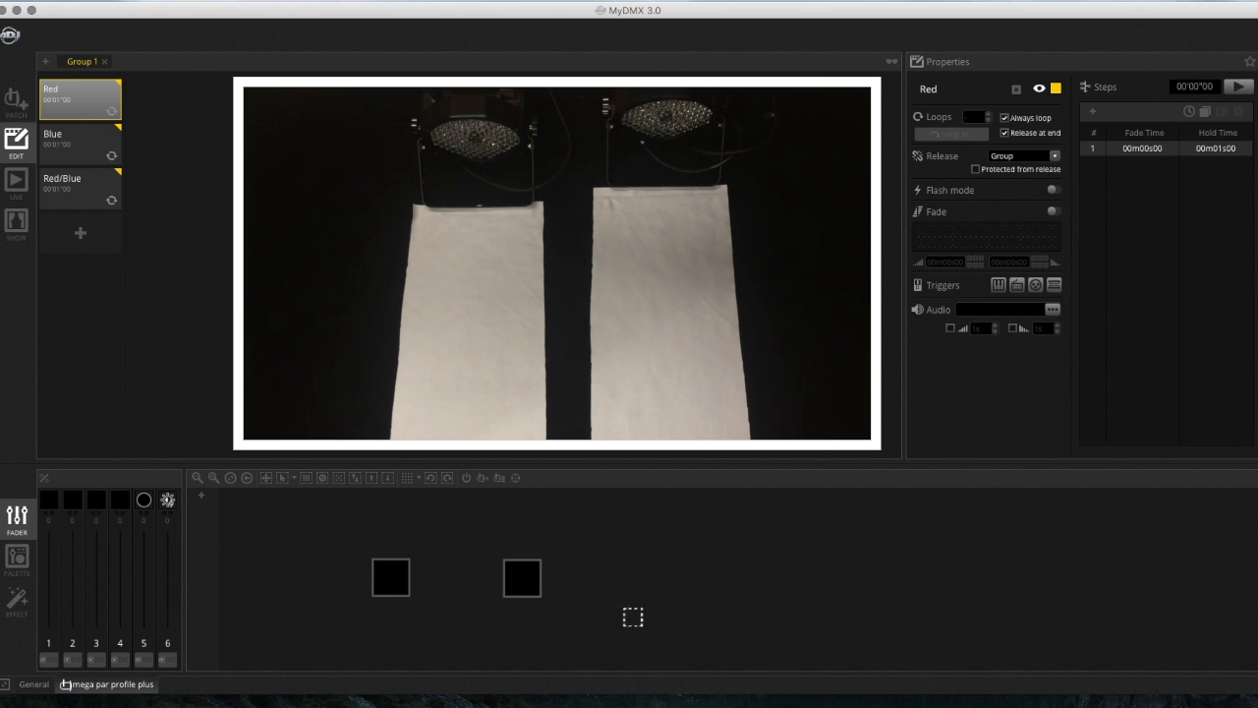
pyautogui.moveTo(633, 617); pyautogui.dragTo(248, 581)
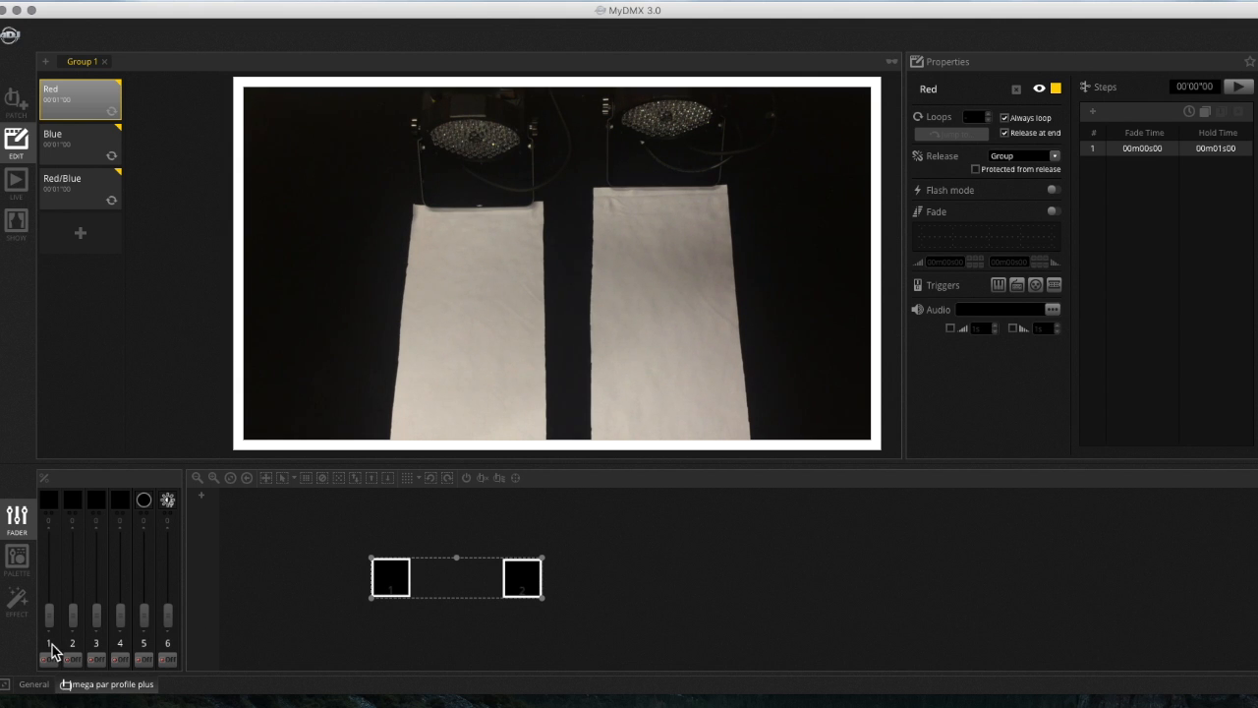
pyautogui.moveTo(114, 691)
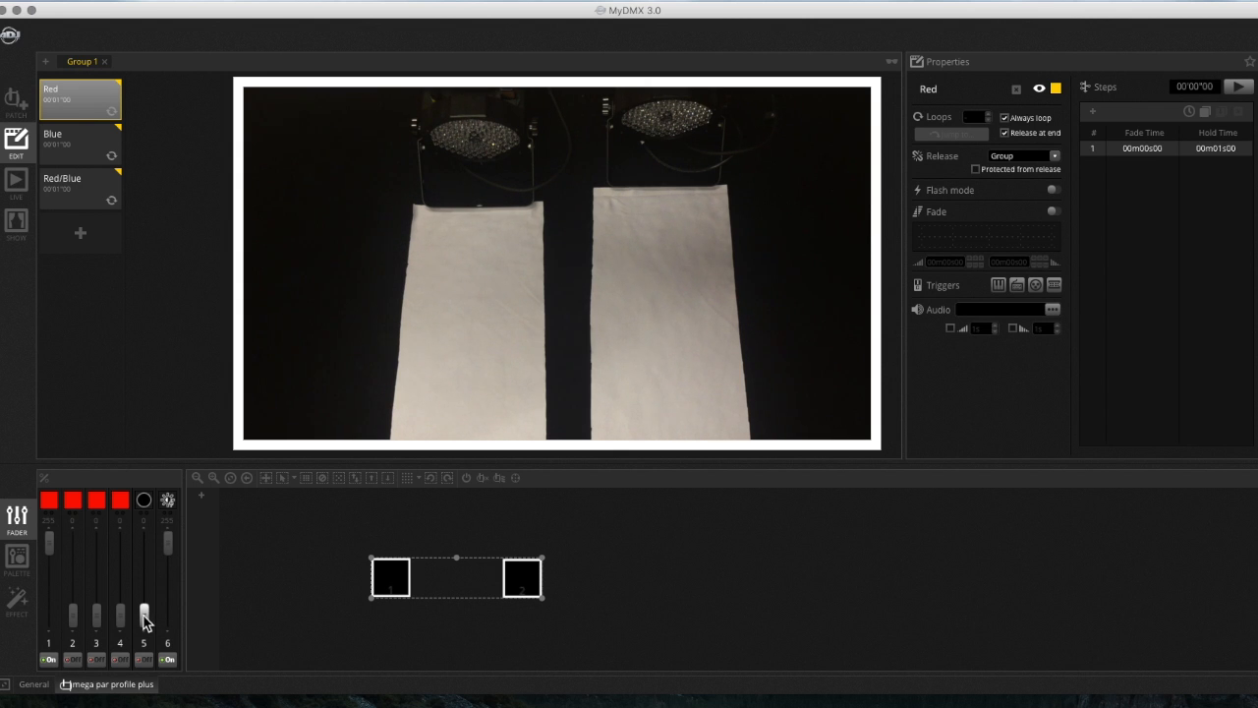
pyautogui.moveTo(146, 613); pyautogui.dragTo(145, 541)
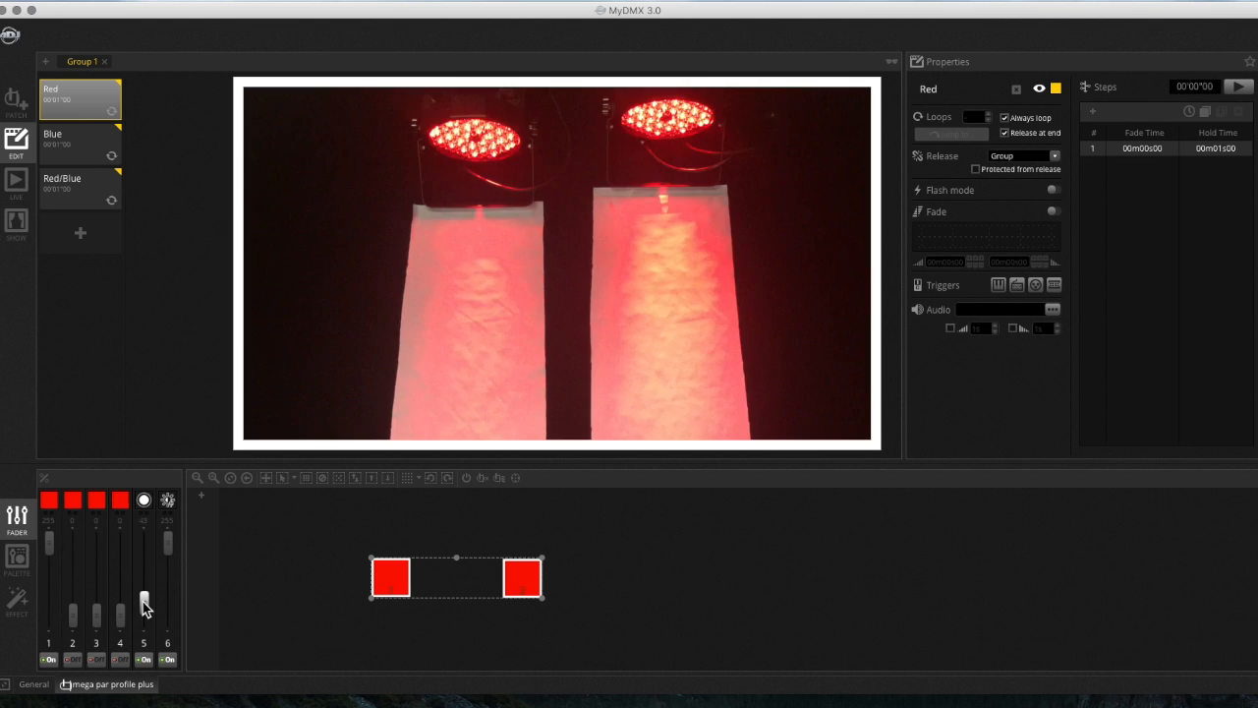
pyautogui.moveTo(143, 605); pyautogui.dragTo(144, 540)
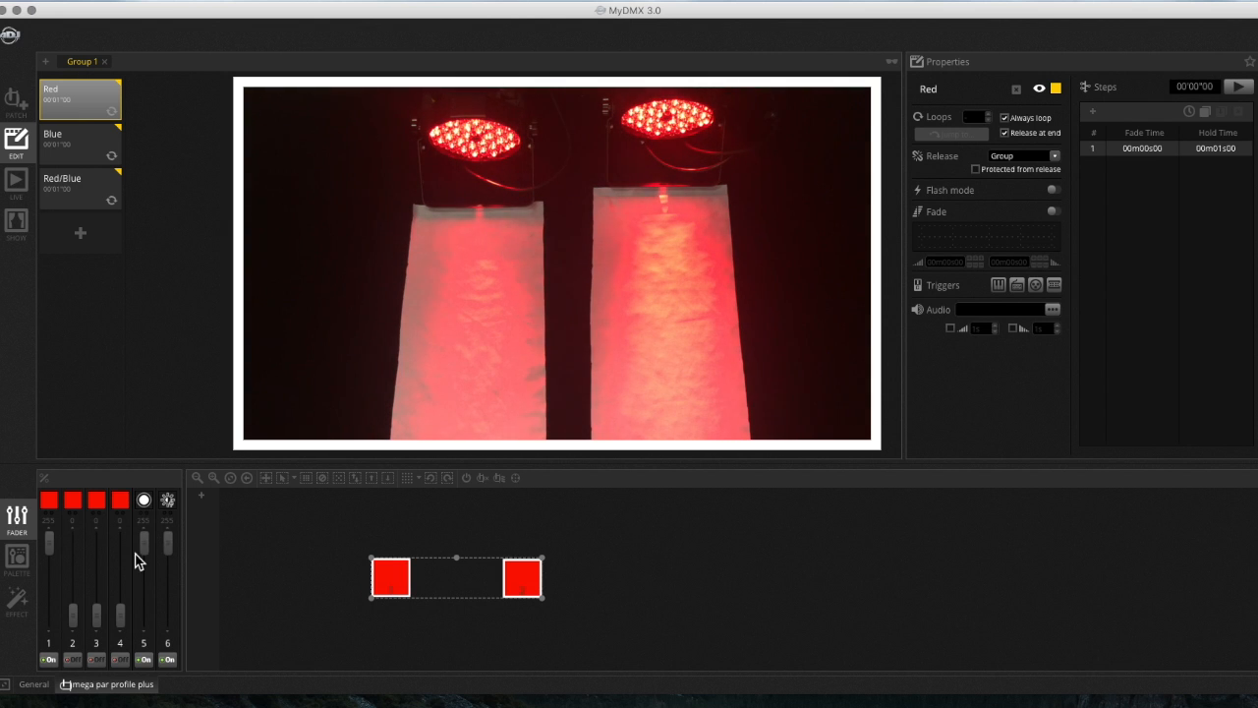
pyautogui.moveTo(315, 574)
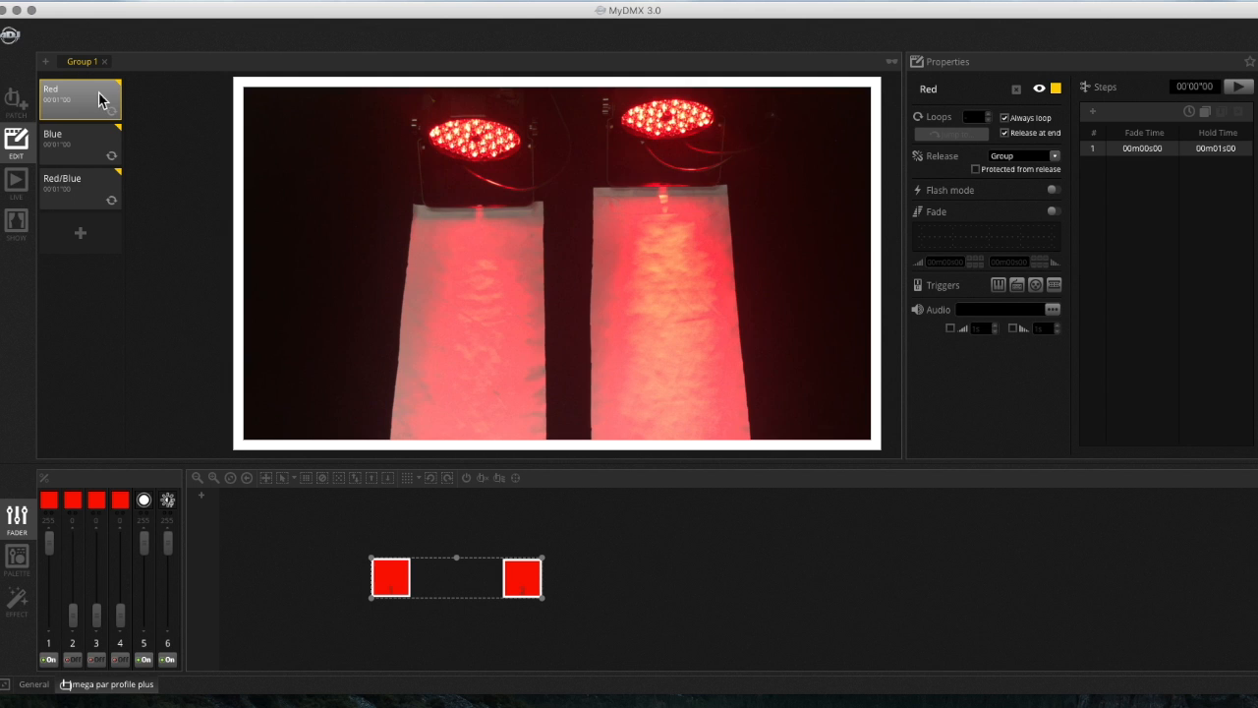
# Step: Select the Blue scene so both fixtures can be set to blue
pyautogui.click(78, 137)
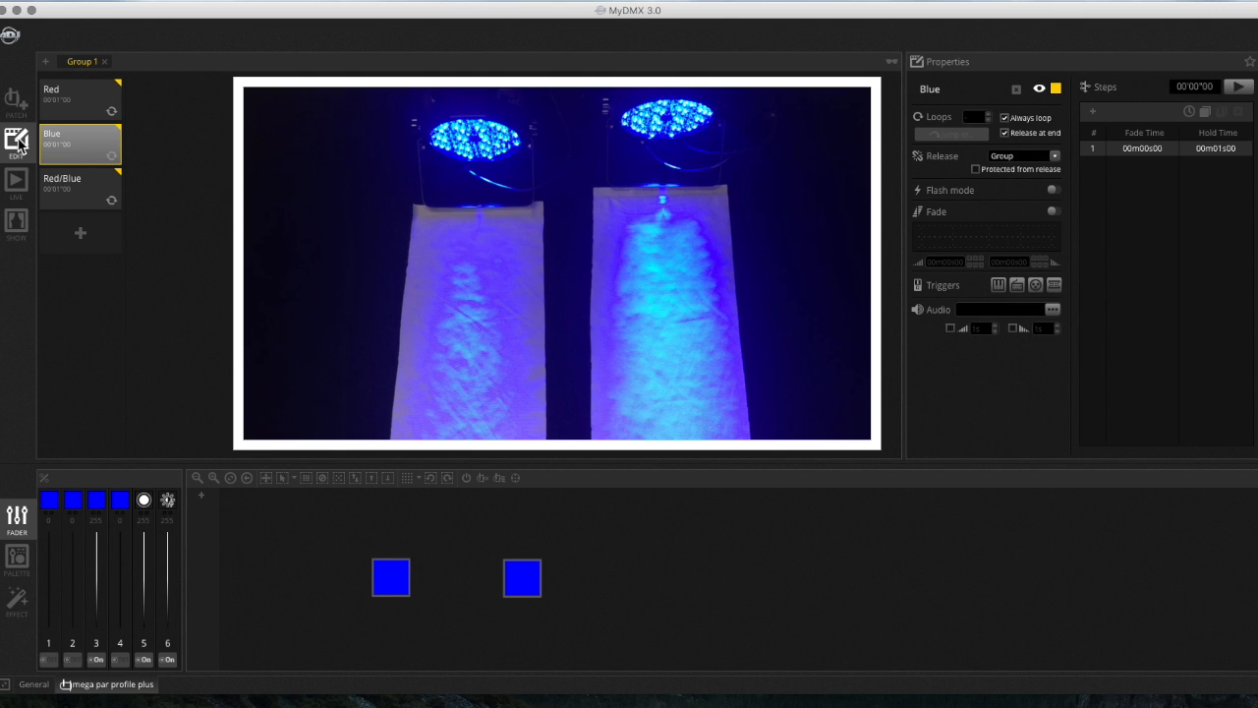
# Step: Play the scenes live to check red and blue, then return to editing the Blue scene
pyautogui.click(15, 185)
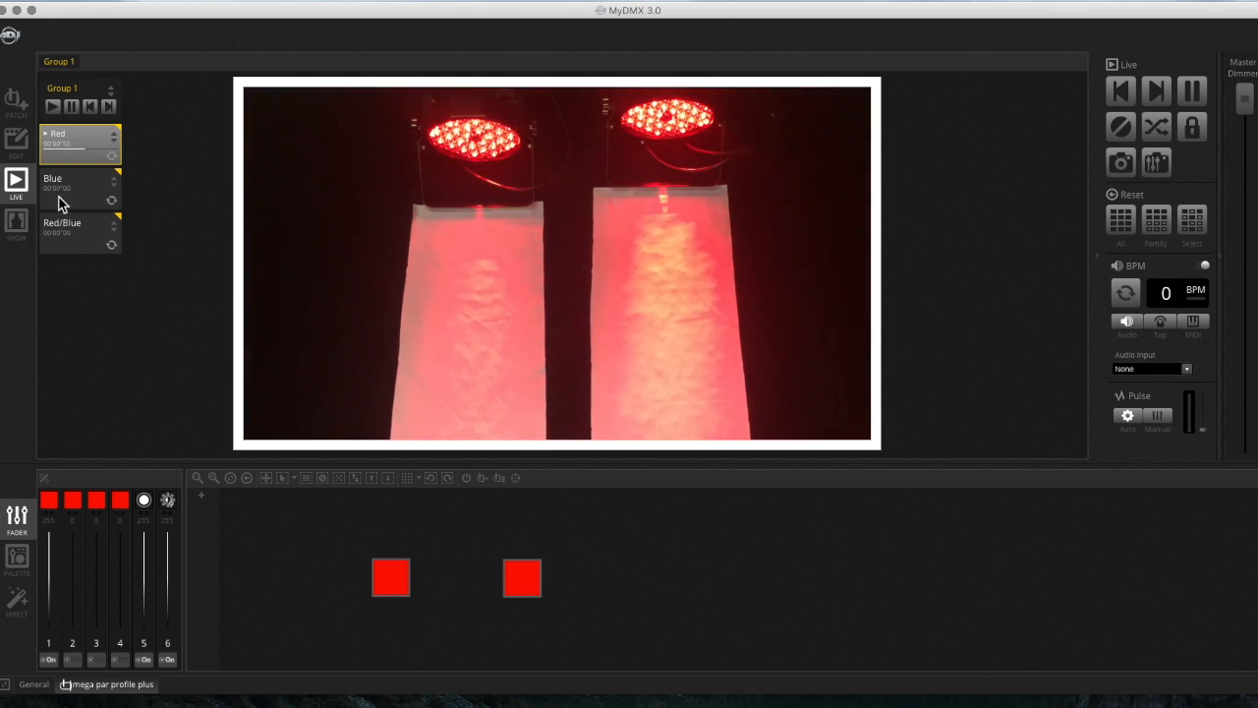
pyautogui.click(79, 186)
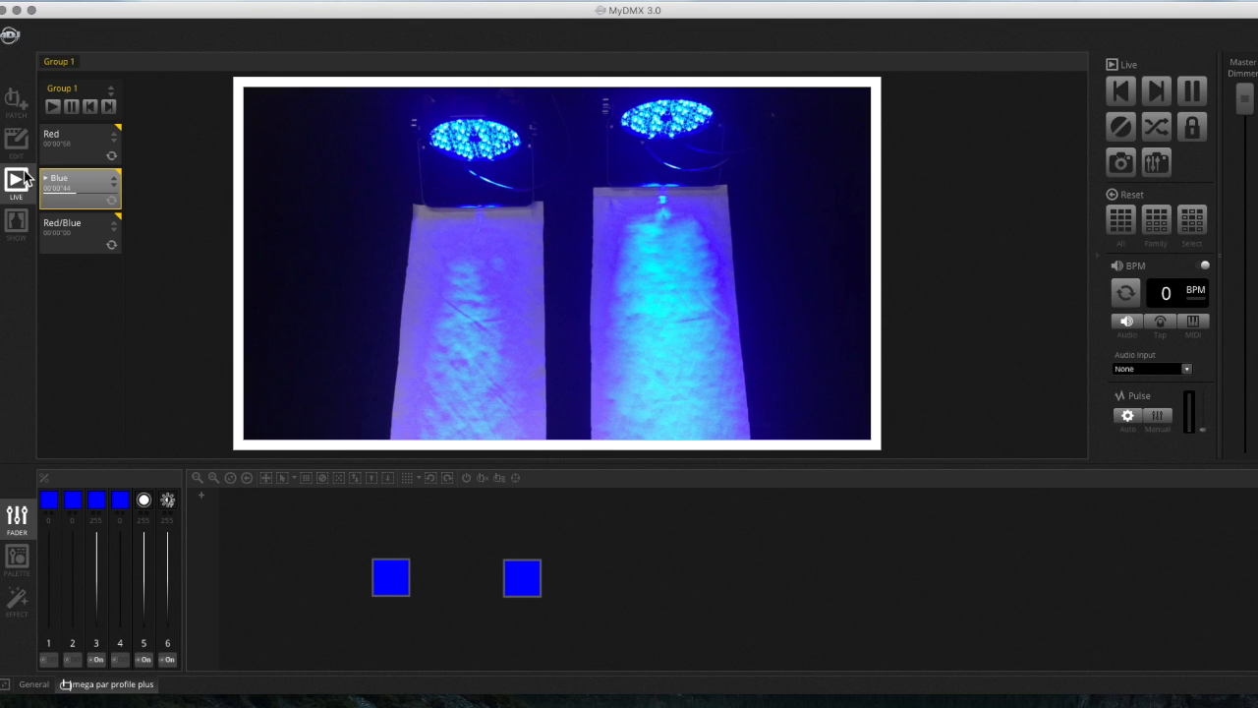
pyautogui.click(16, 142)
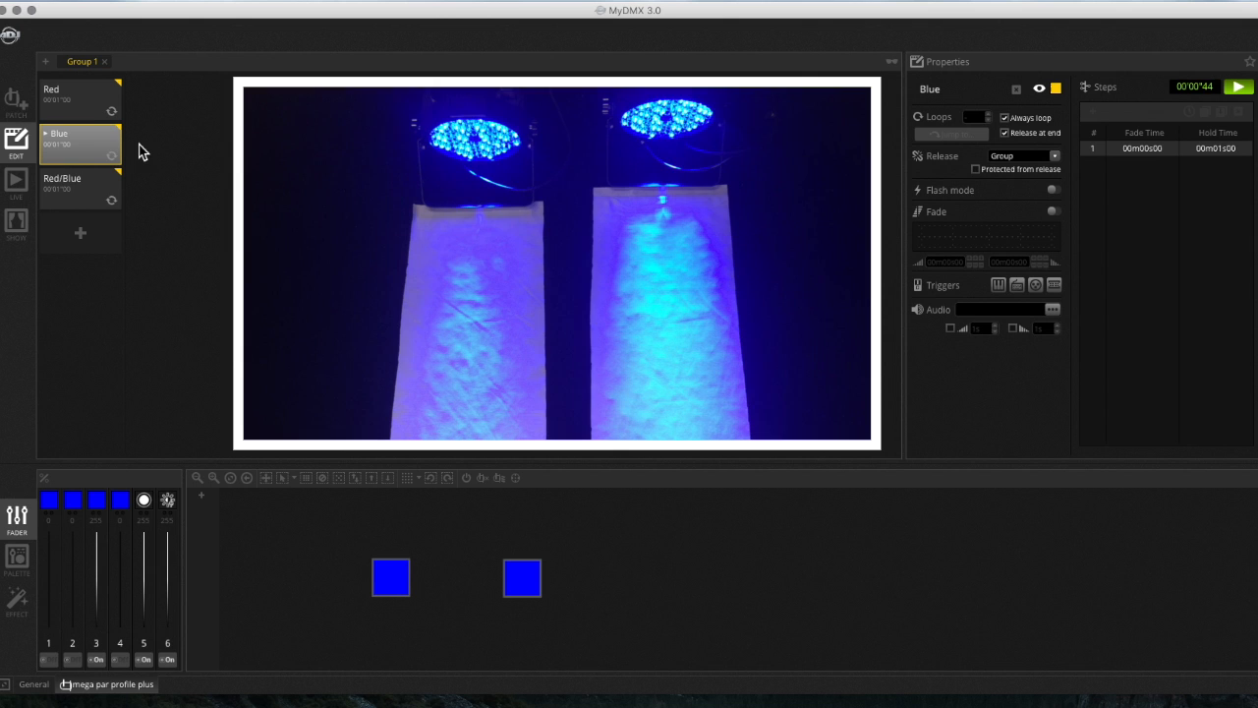
pyautogui.moveTo(19, 173)
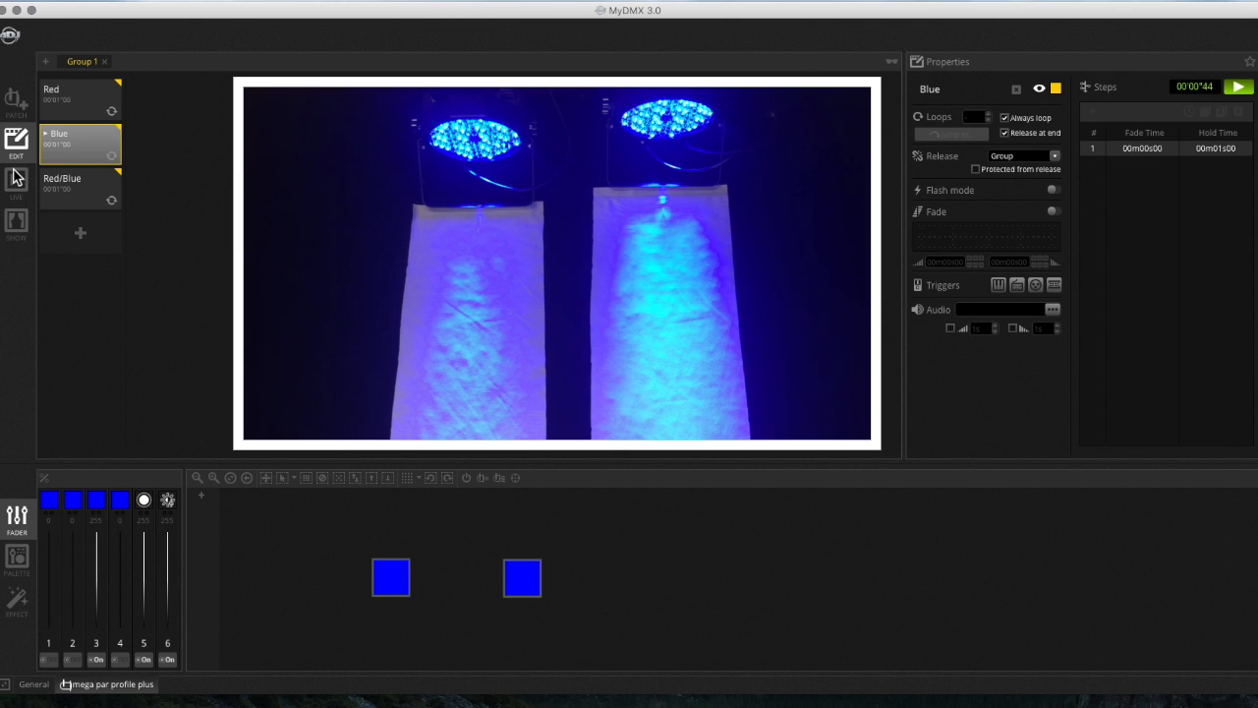
pyautogui.moveTo(69, 122)
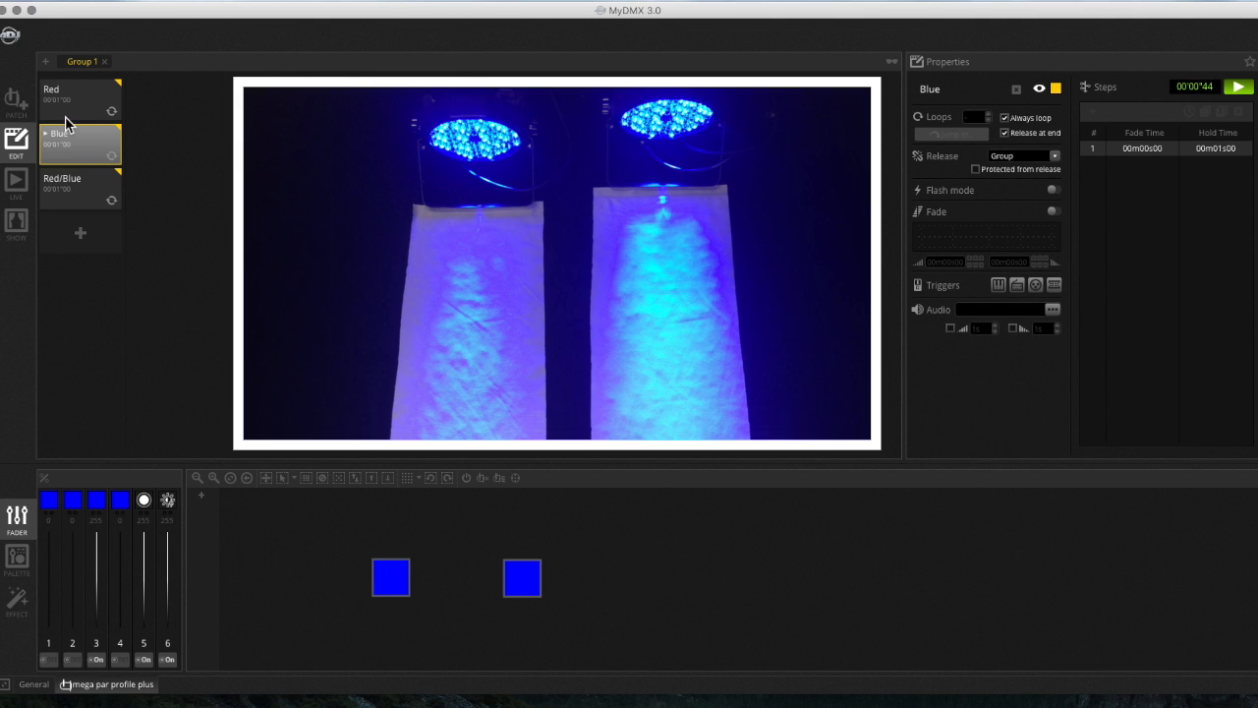
# Step: Reshape the Red scene's fade curve, enable Fade on the Blue scene, and return to Live mode
pyautogui.click(79, 95)
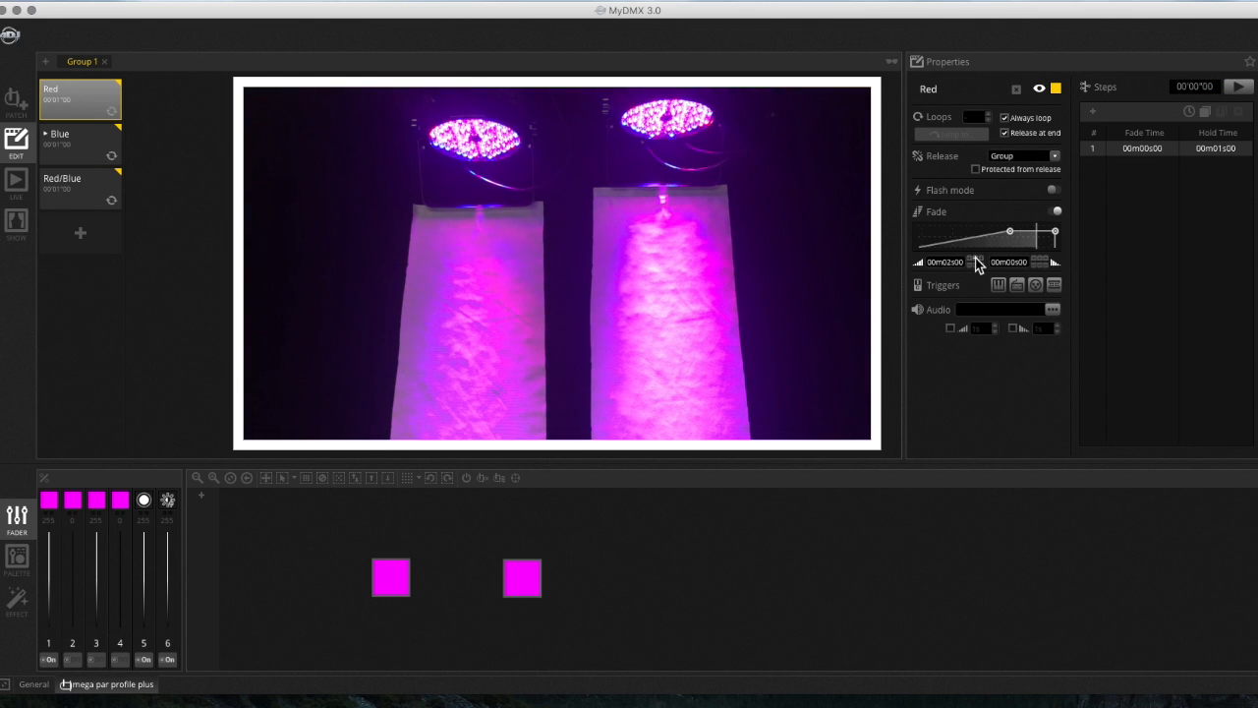
pyautogui.moveTo(1010, 232); pyautogui.dragTo(973, 232)
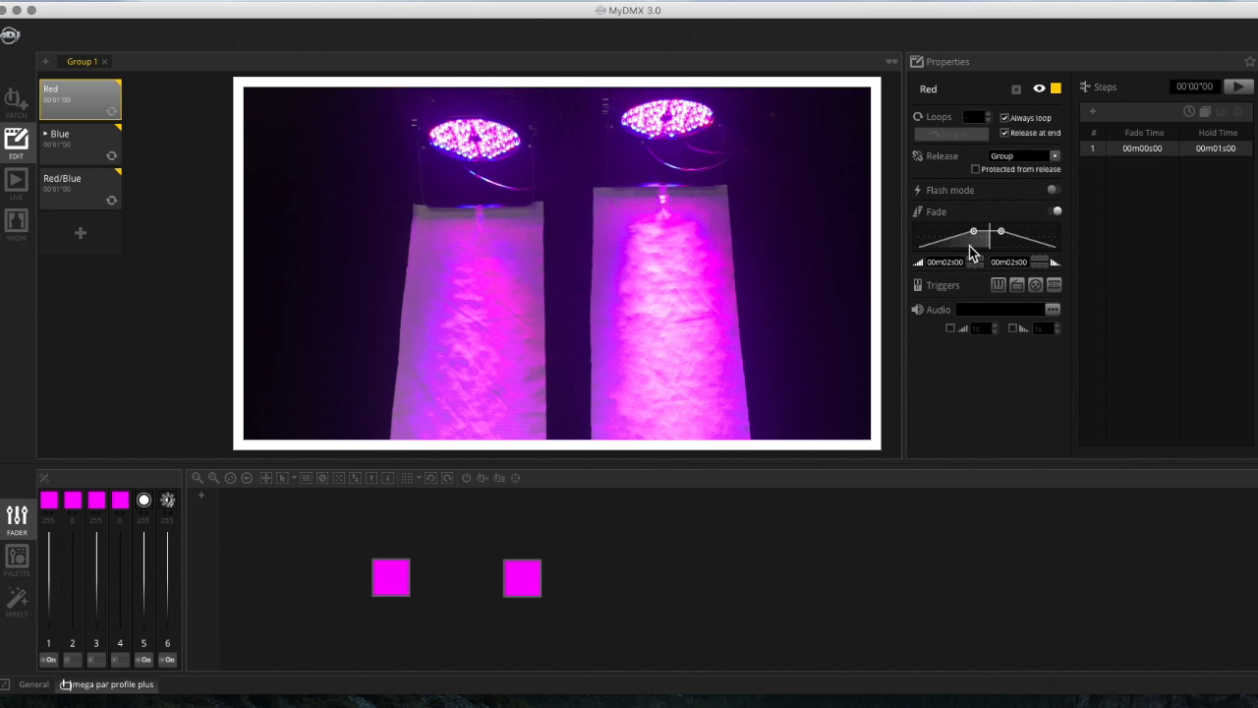
pyautogui.click(59, 138)
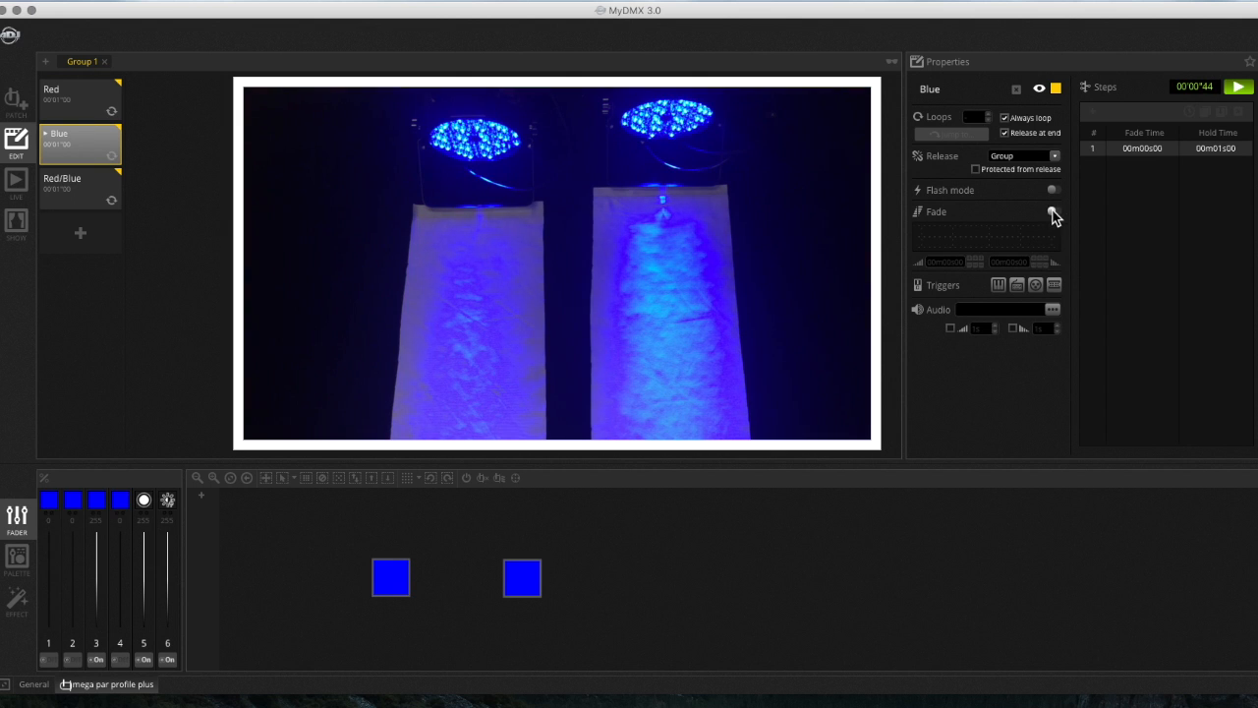
pyautogui.click(1053, 210)
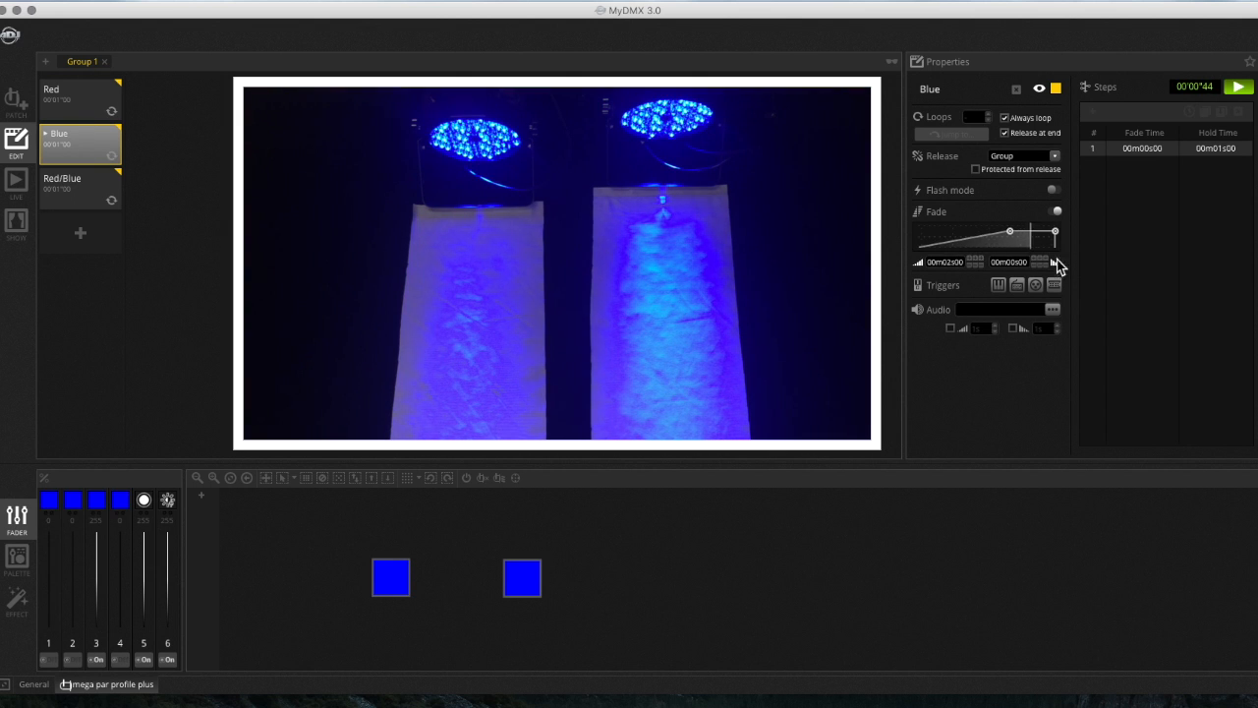
pyautogui.click(16, 184)
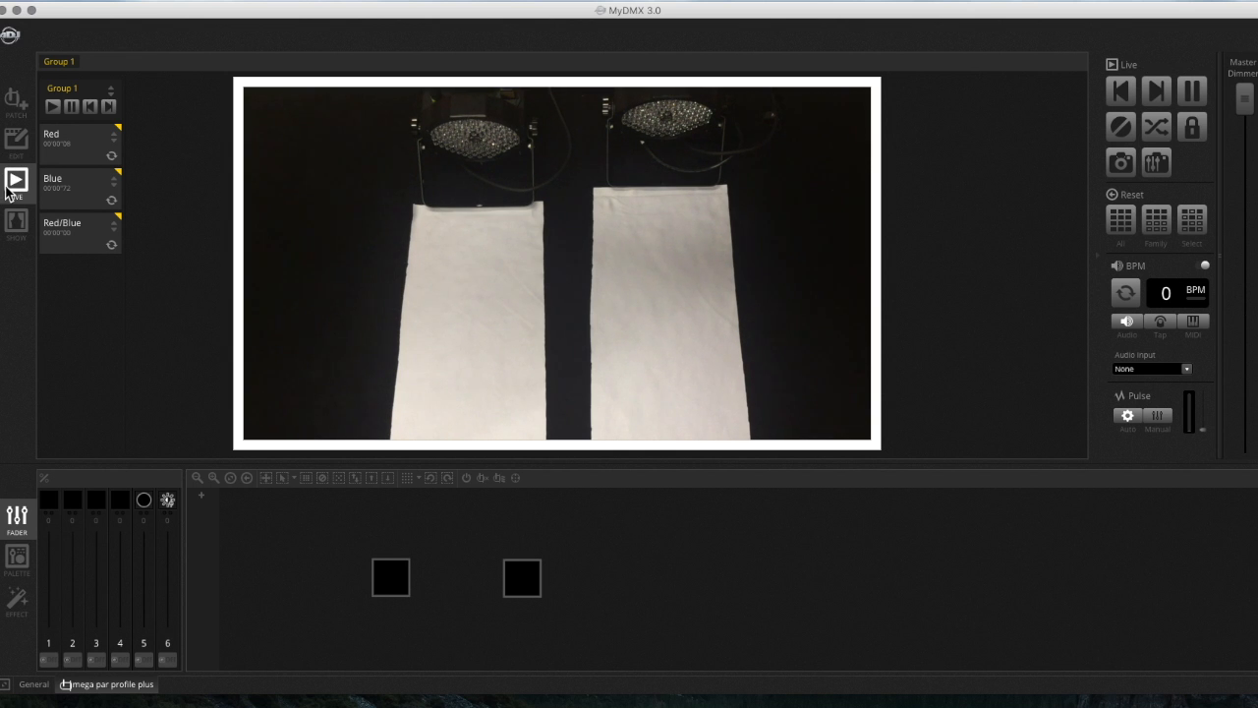
# Step: Play the Red scene live, then switch to Edit and select the Red/Blue scene
pyautogui.click(78, 142)
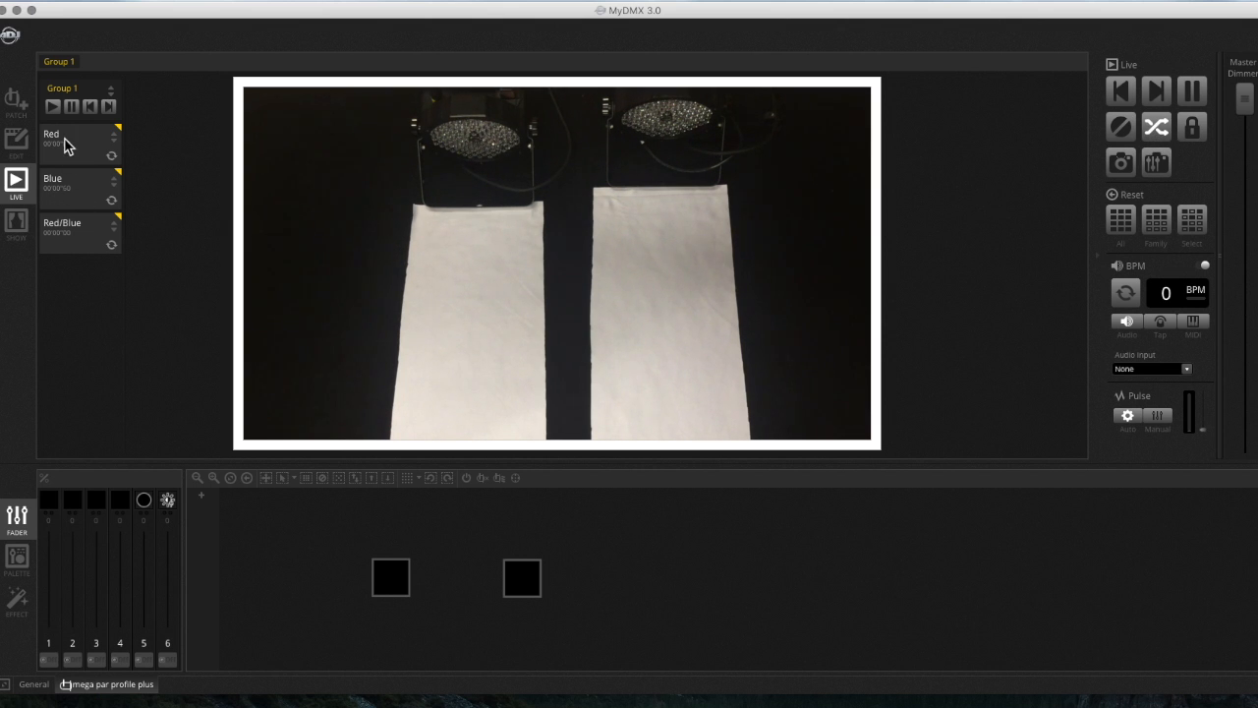
pyautogui.click(79, 142)
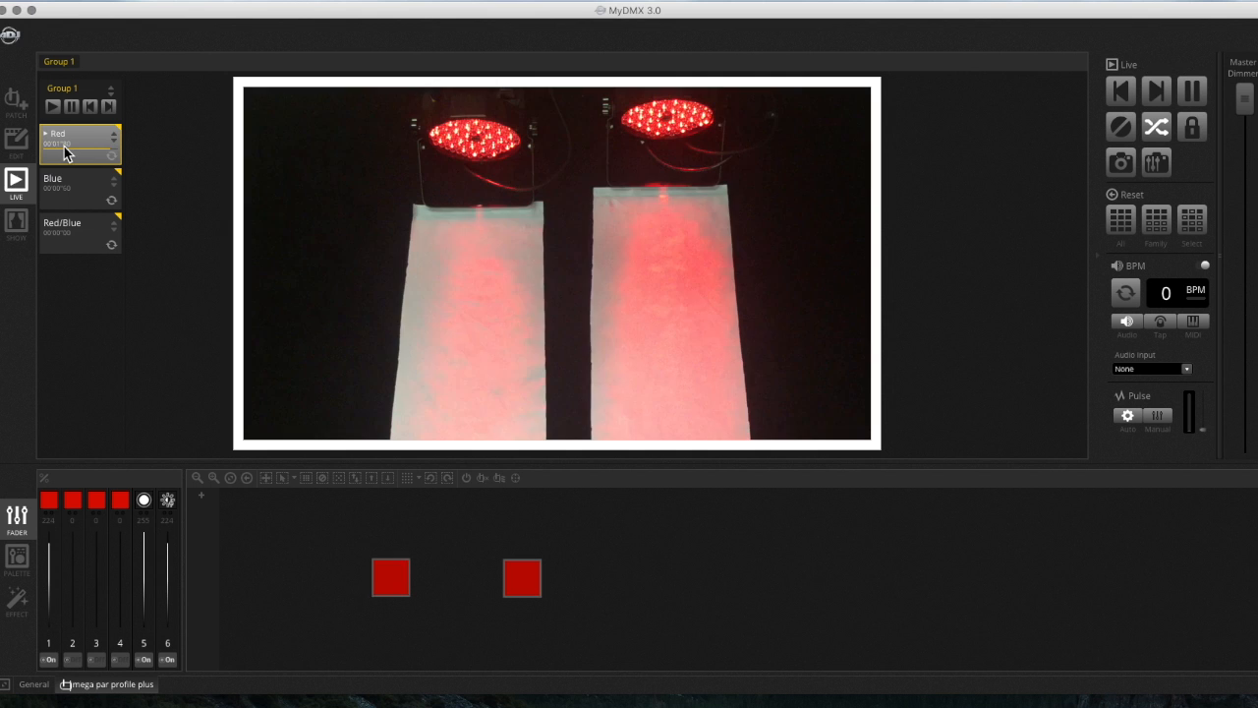
pyautogui.click(79, 185)
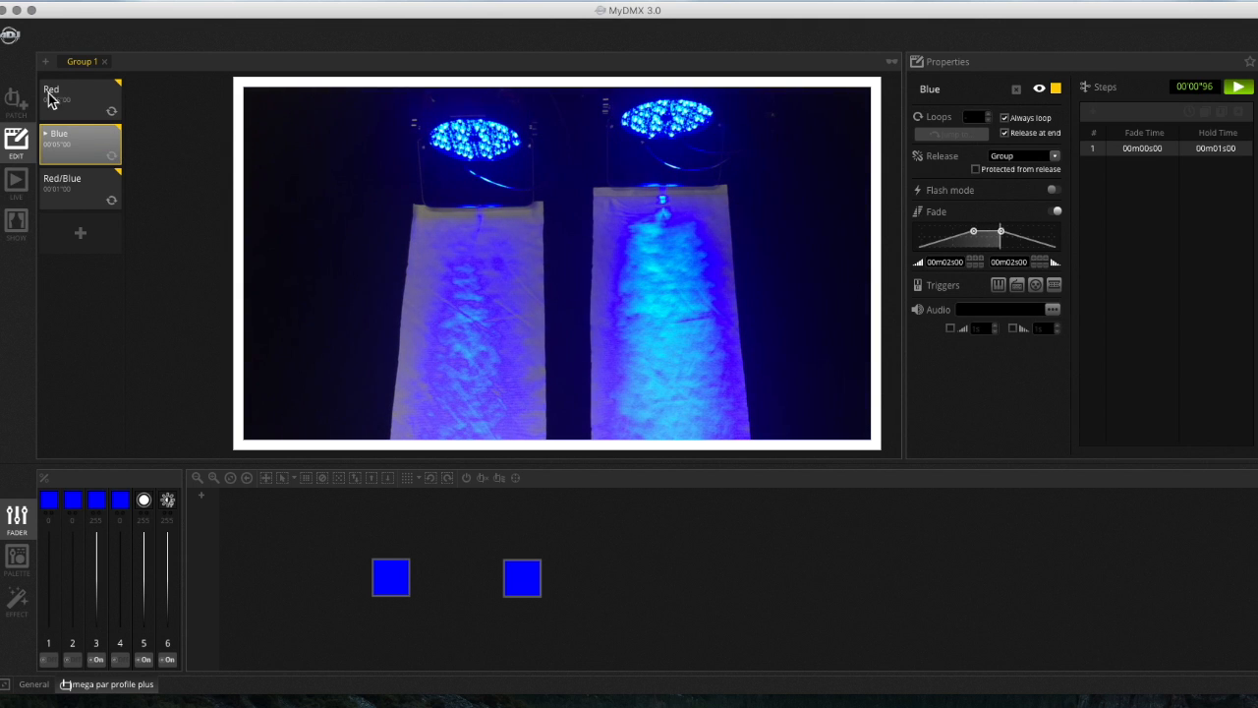
pyautogui.click(80, 187)
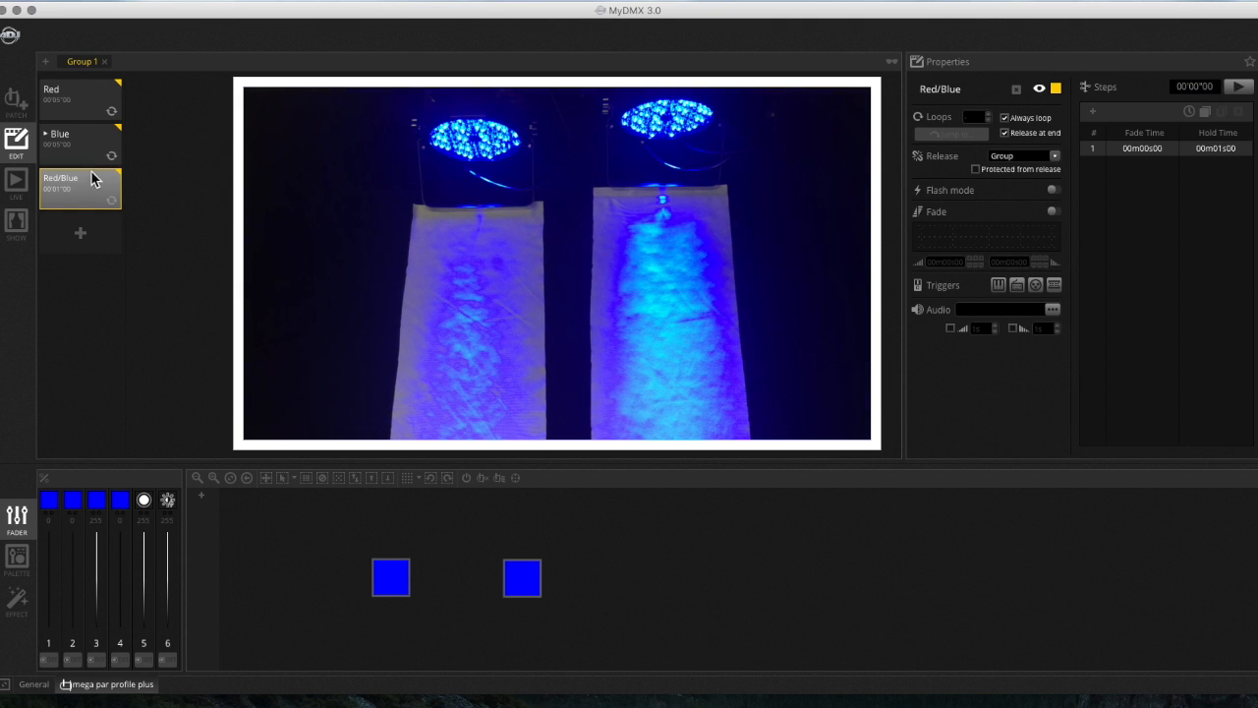
# Step: Preview the Blue scene's steps on the lights, then open the Red/Blue scene for editing
pyautogui.click(79, 142)
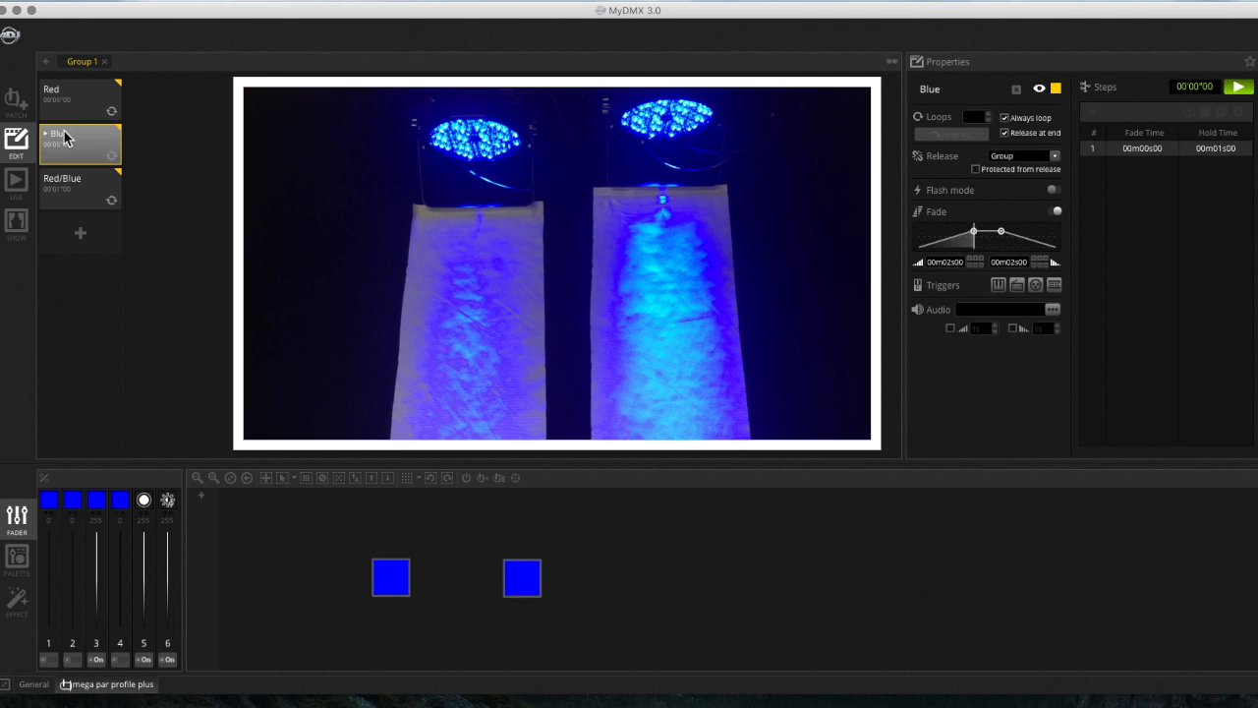
pyautogui.click(61, 189)
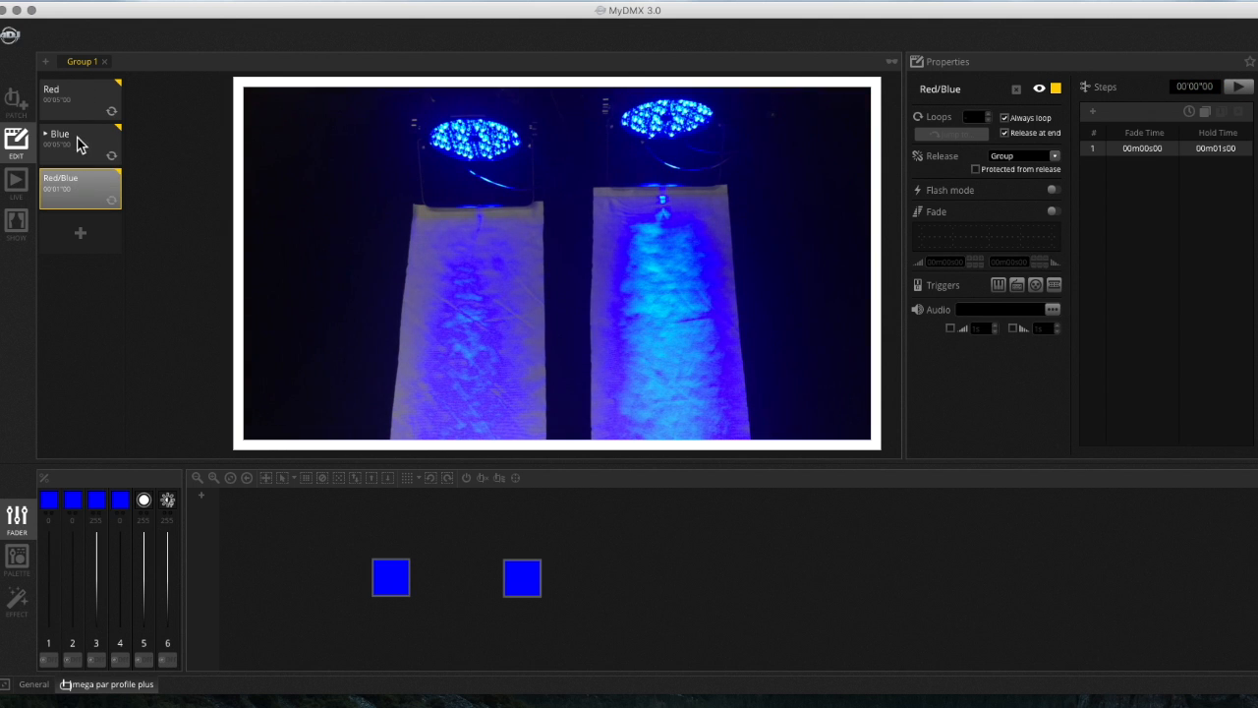
pyautogui.moveTo(80, 110)
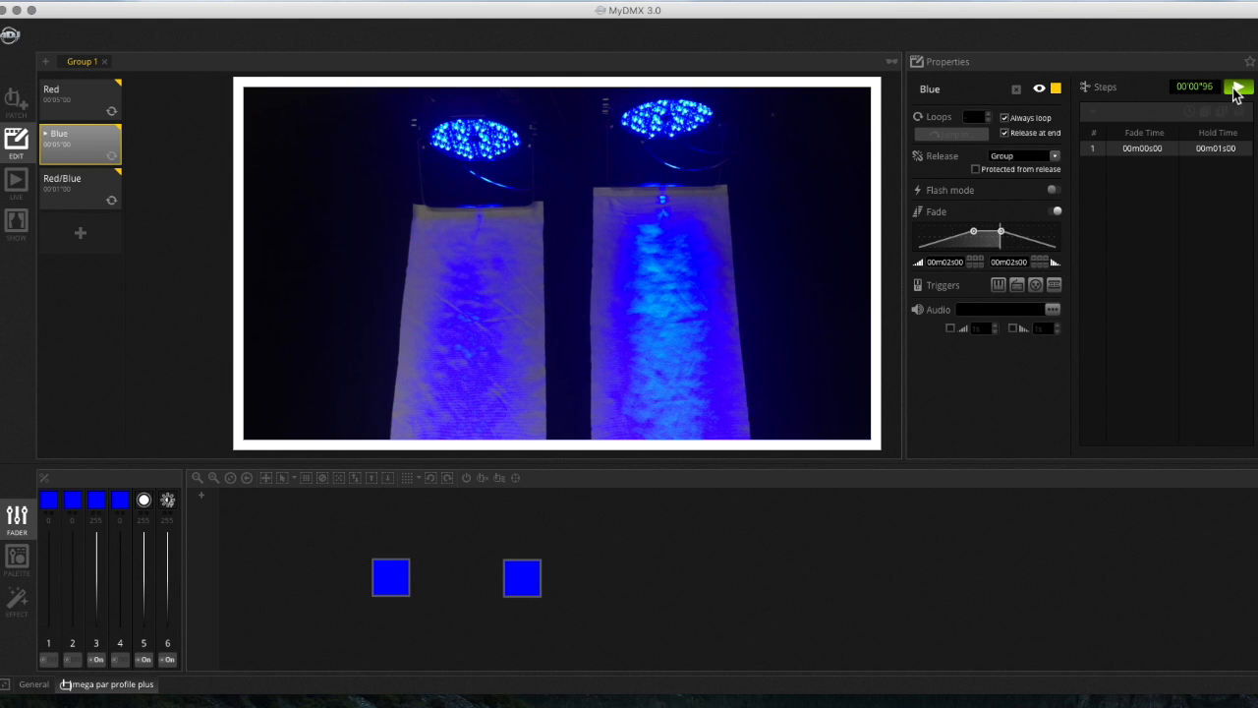
pyautogui.click(16, 186)
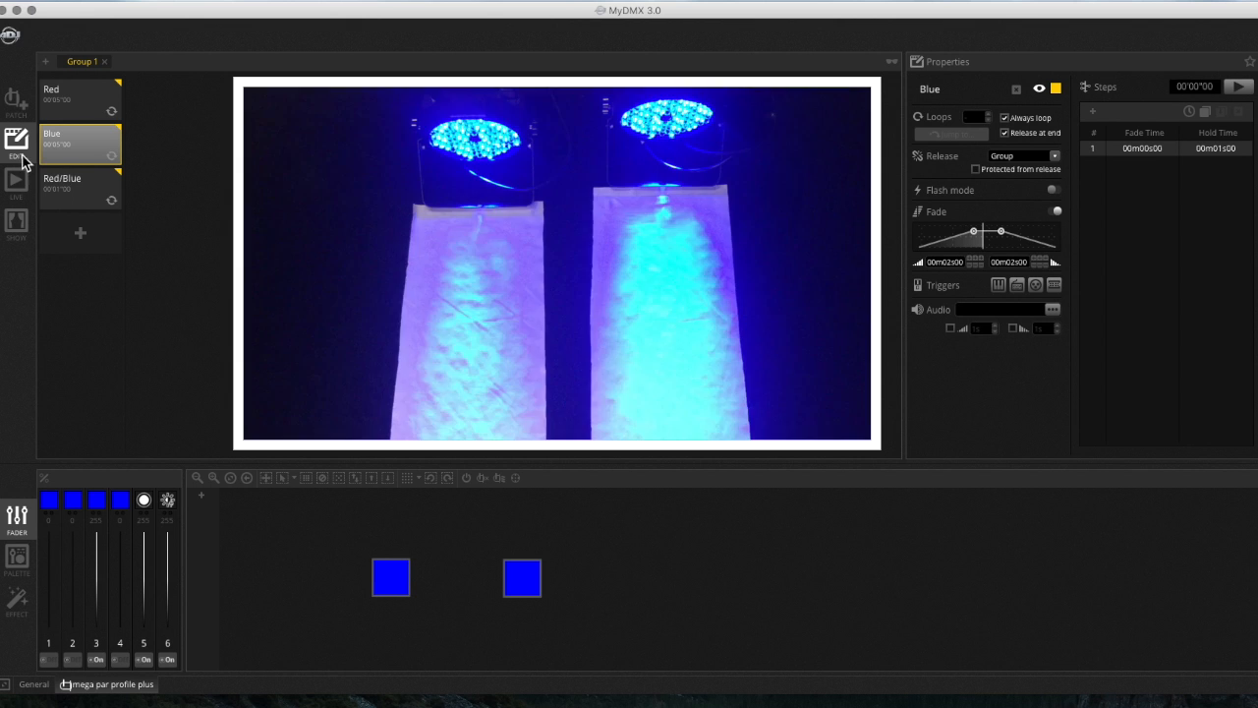
pyautogui.click(79, 187)
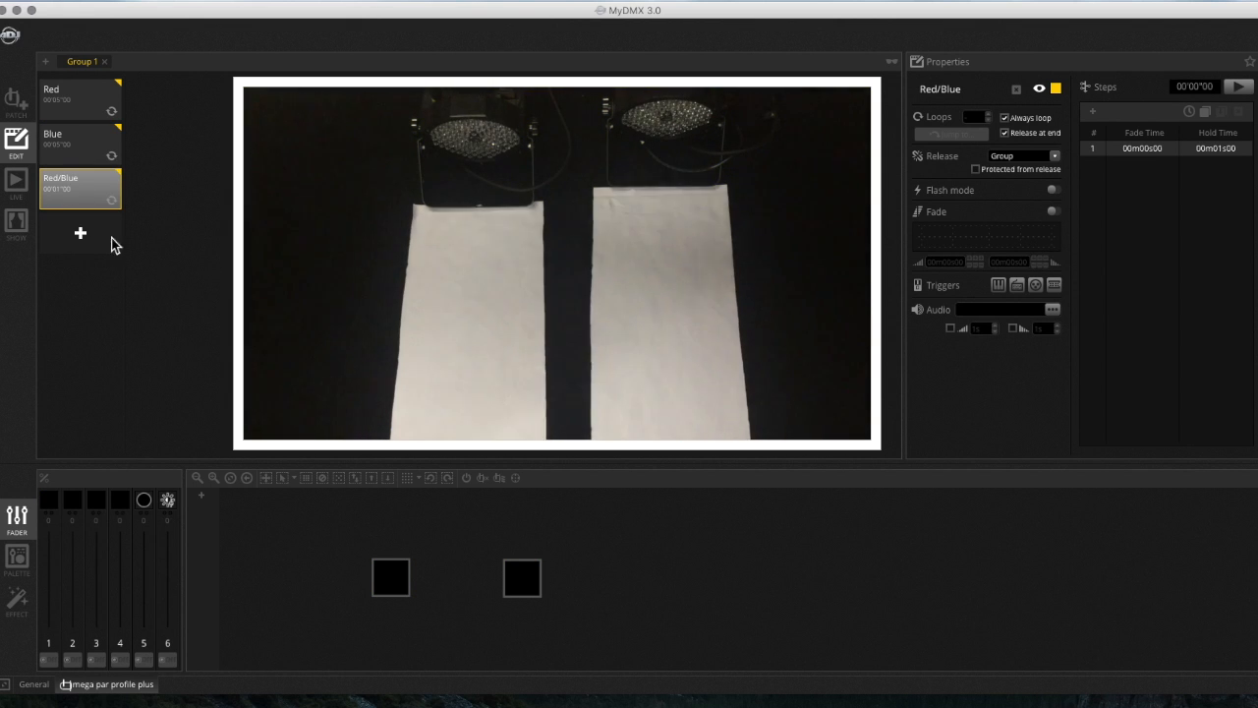
pyautogui.moveTo(476, 452)
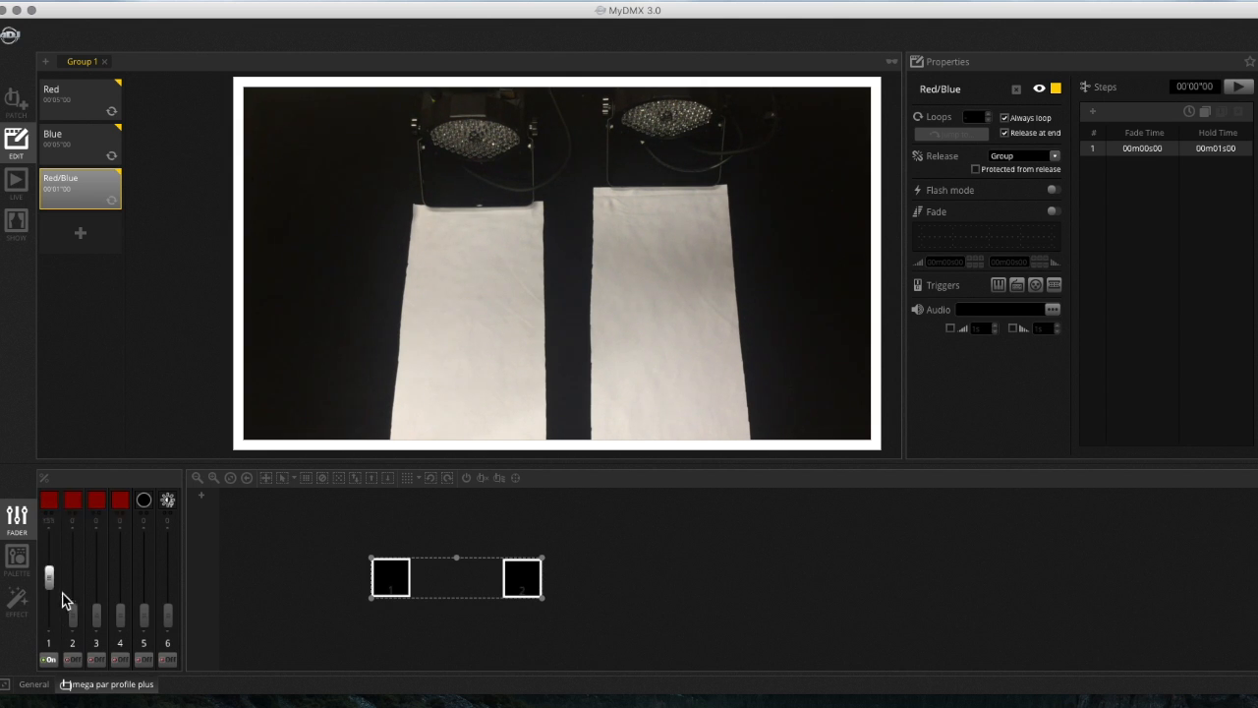
# Step: Zero the first channel fader, then add steps so Red/Blue holds three one-second steps
pyautogui.moveTo(49, 578); pyautogui.dragTo(49, 617)
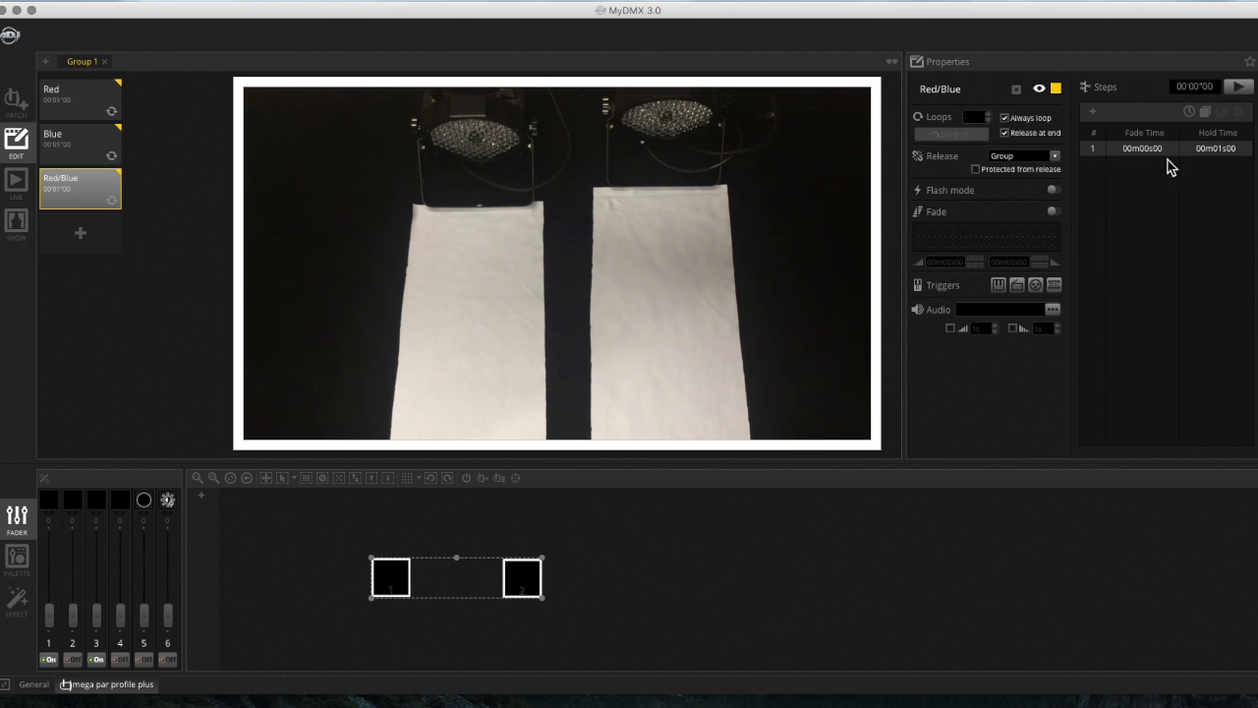
pyautogui.moveTo(1097, 118)
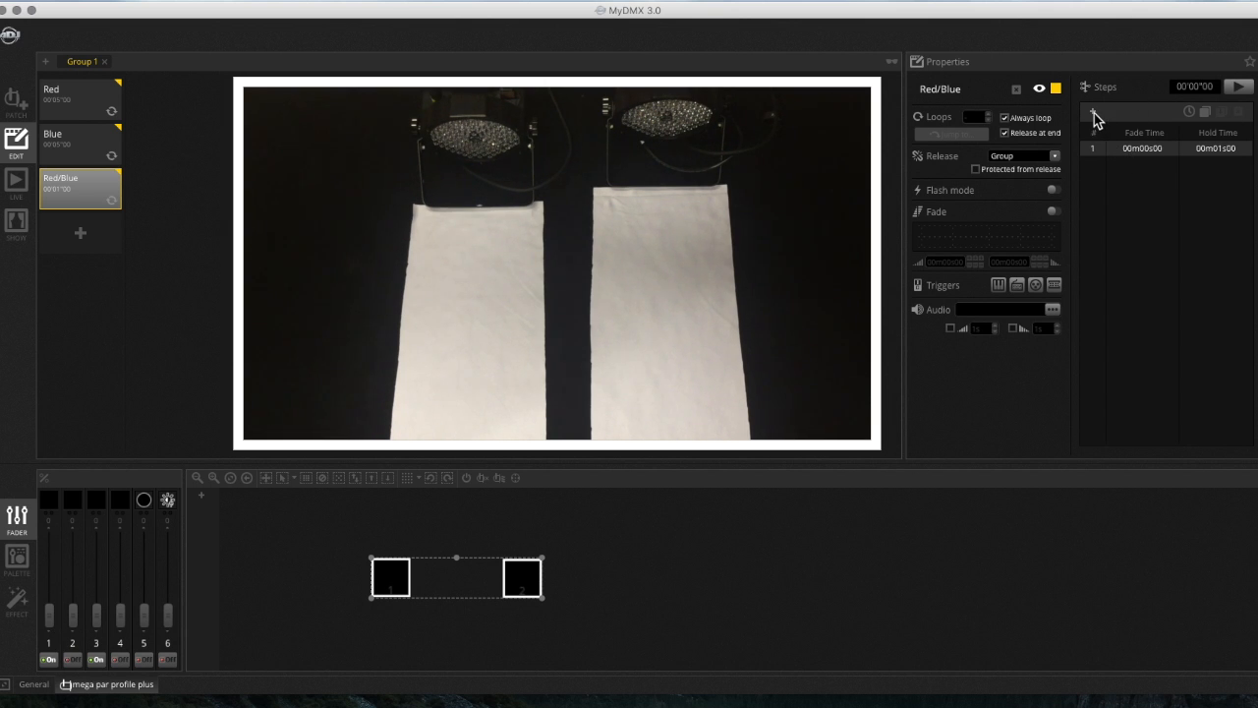
pyautogui.click(1093, 110)
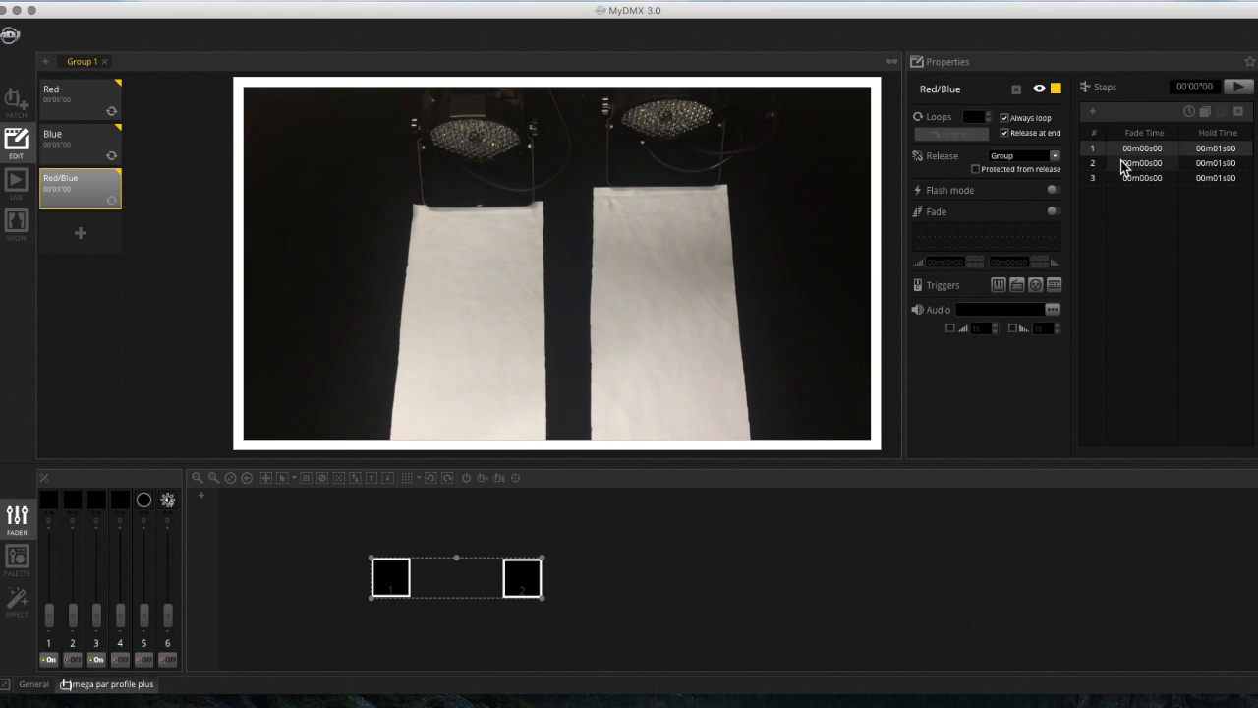
pyautogui.moveTo(1128, 176)
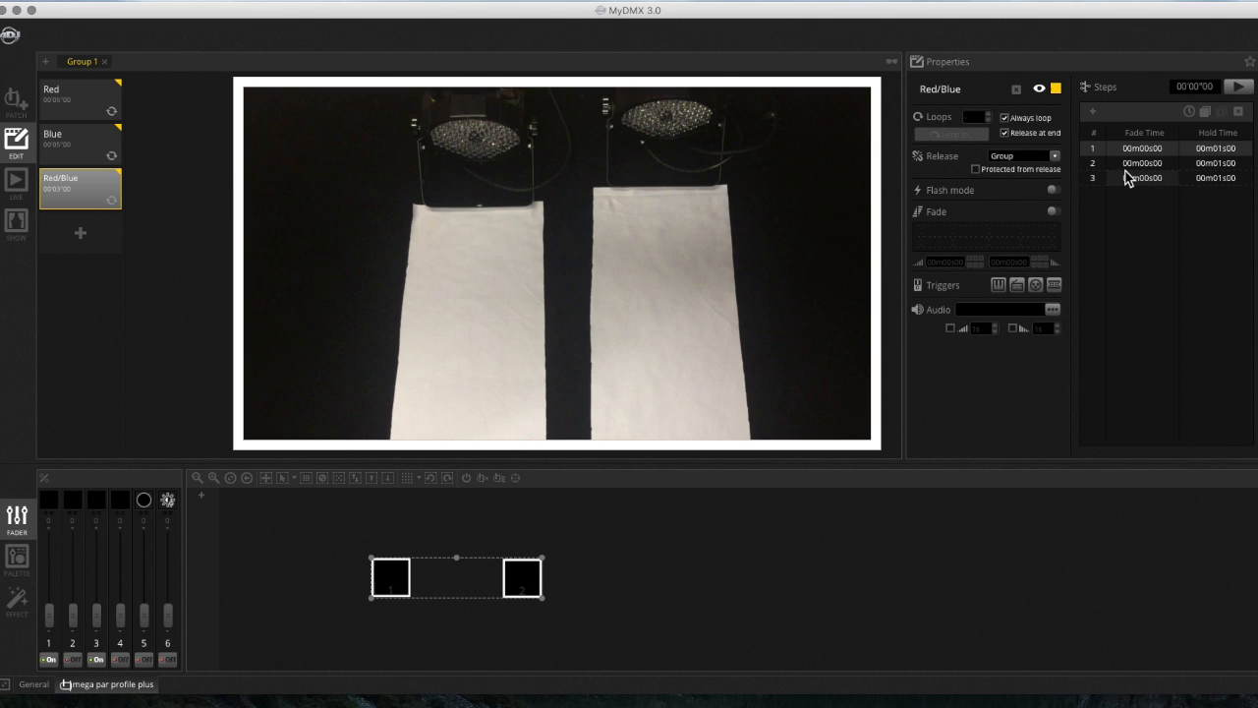
pyautogui.click(1143, 161)
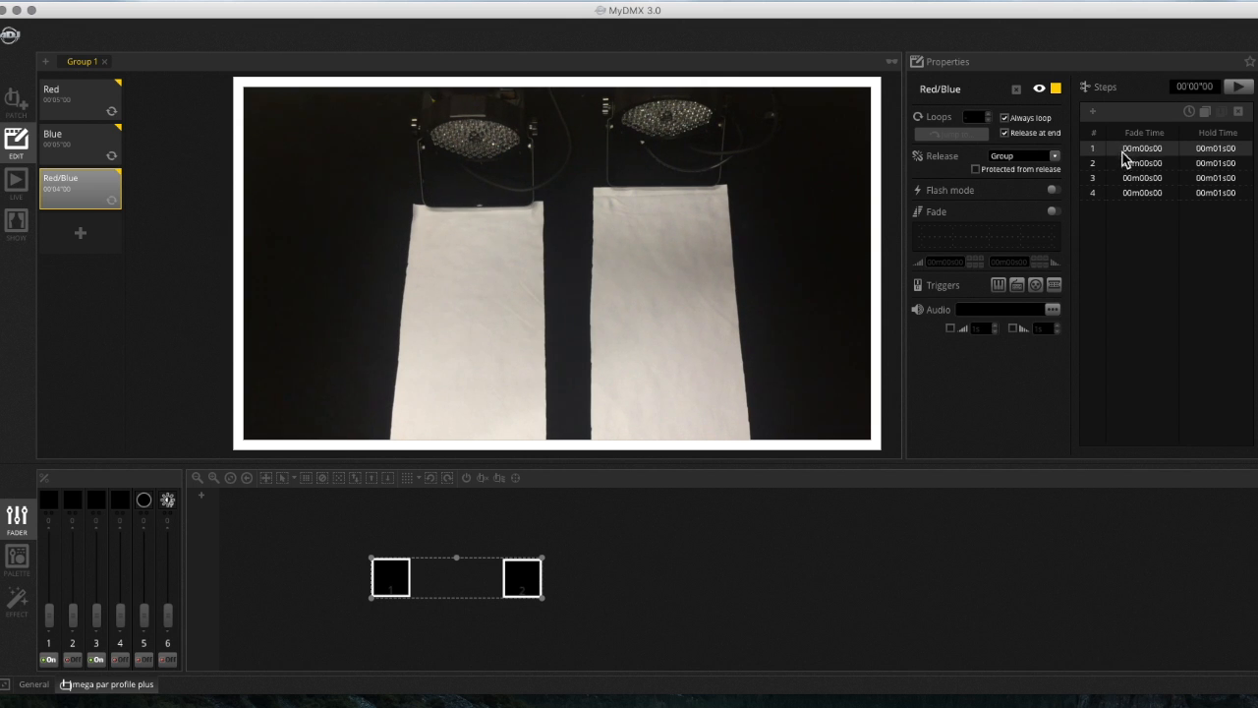
pyautogui.moveTo(108, 607)
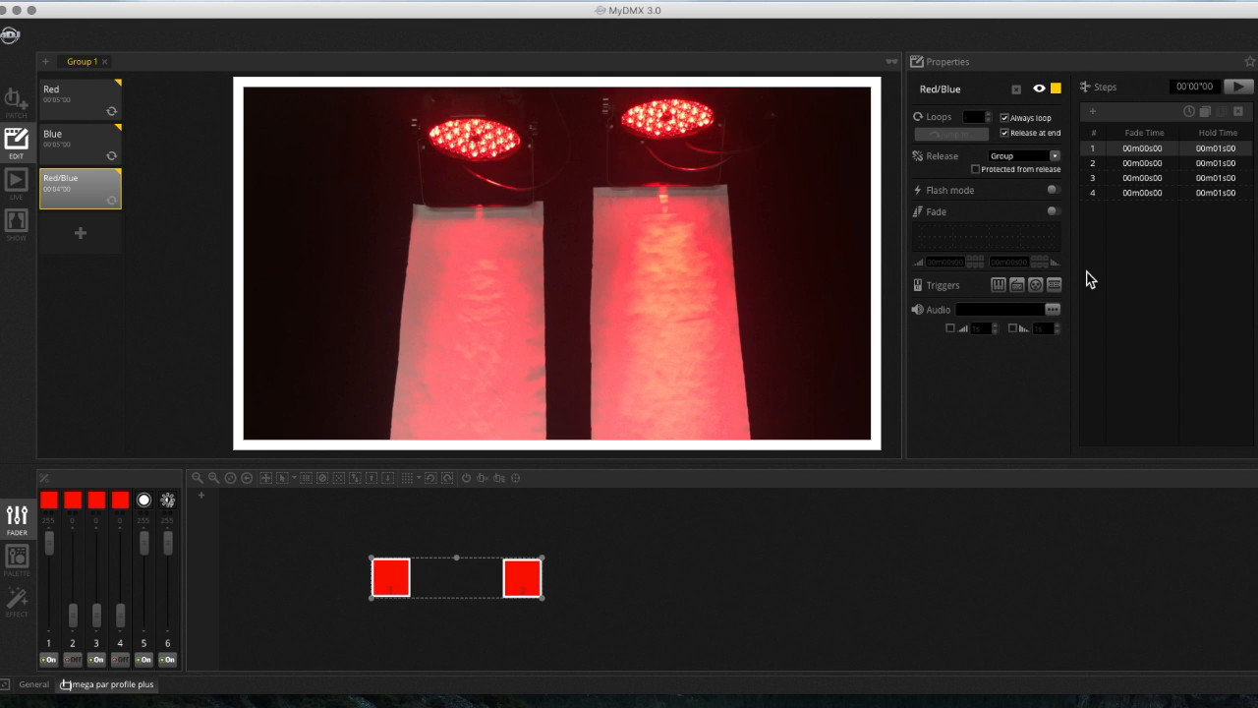
pyautogui.moveTo(1130, 177)
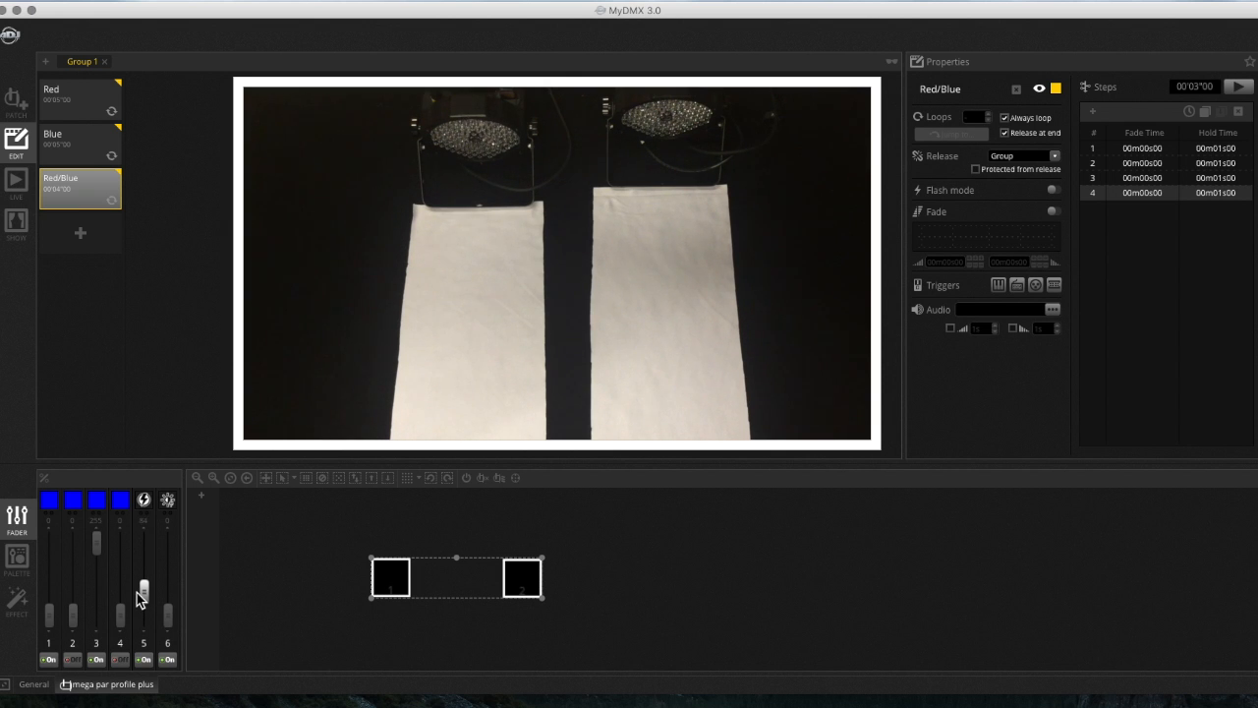
# Step: Raise a channel fader to set the levels of the Red/Blue scene's fourth step
pyautogui.moveTo(167, 594); pyautogui.dragTo(167, 546)
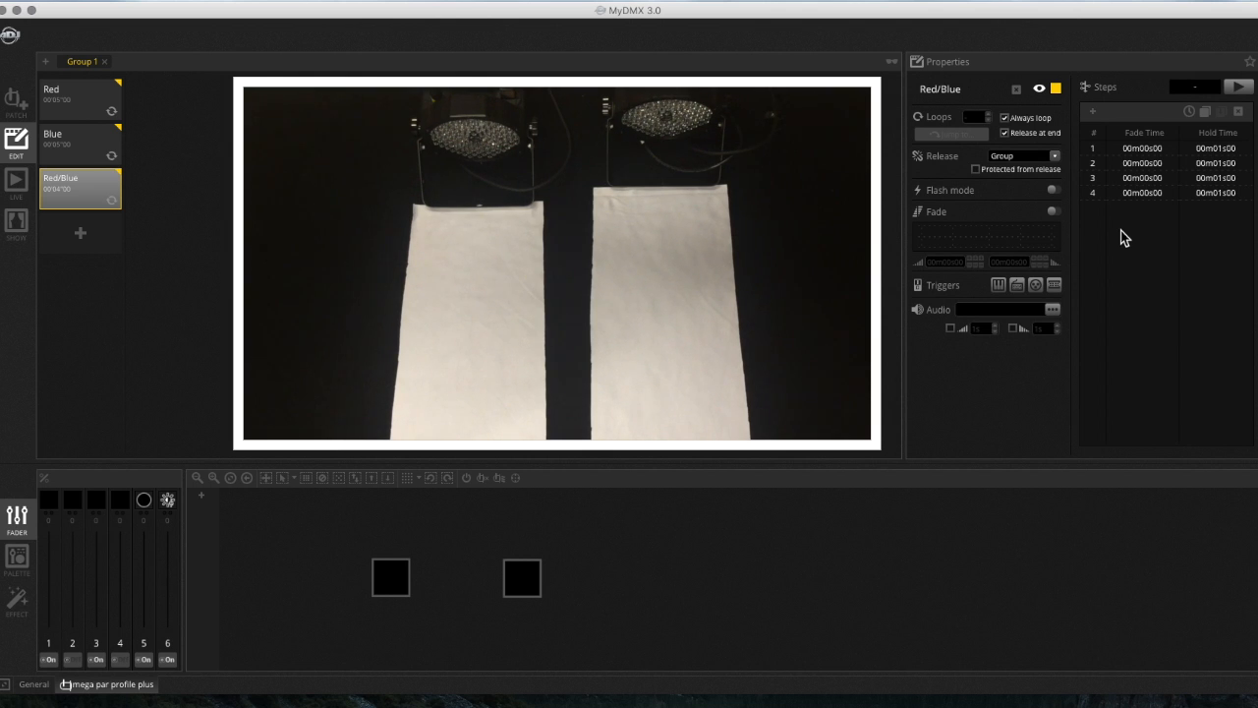
pyautogui.moveTo(936, 319)
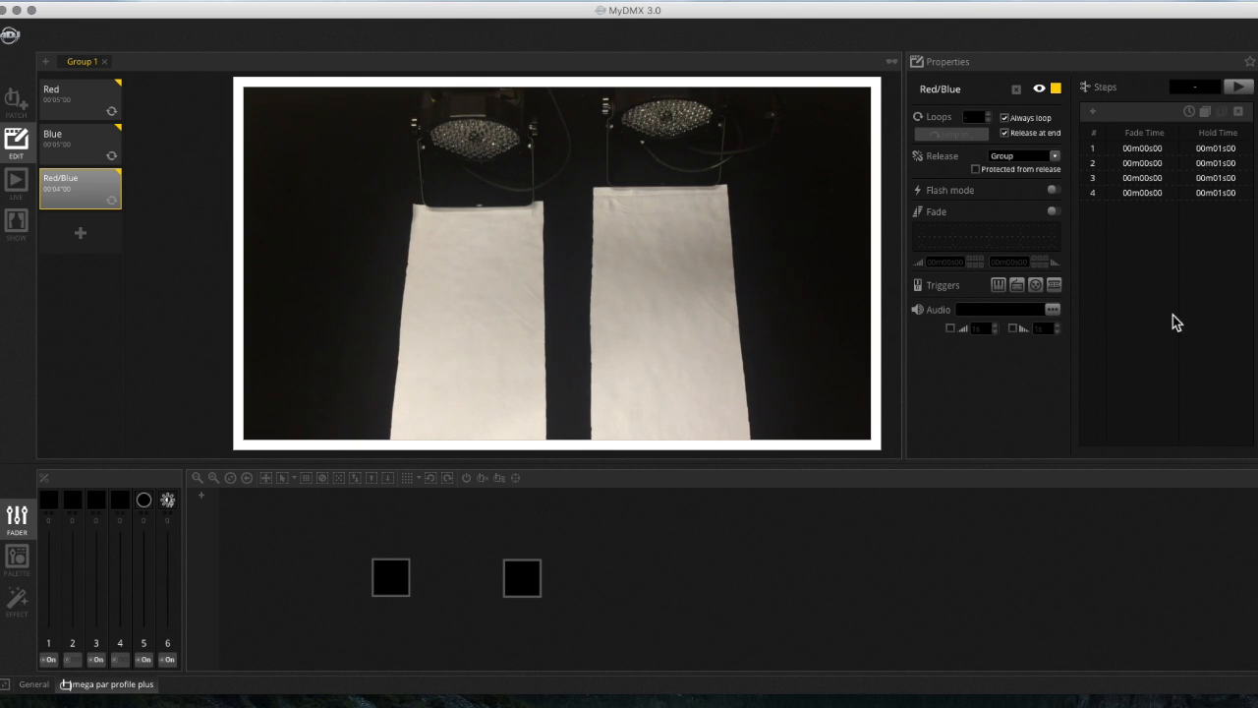
pyautogui.moveTo(1124, 274)
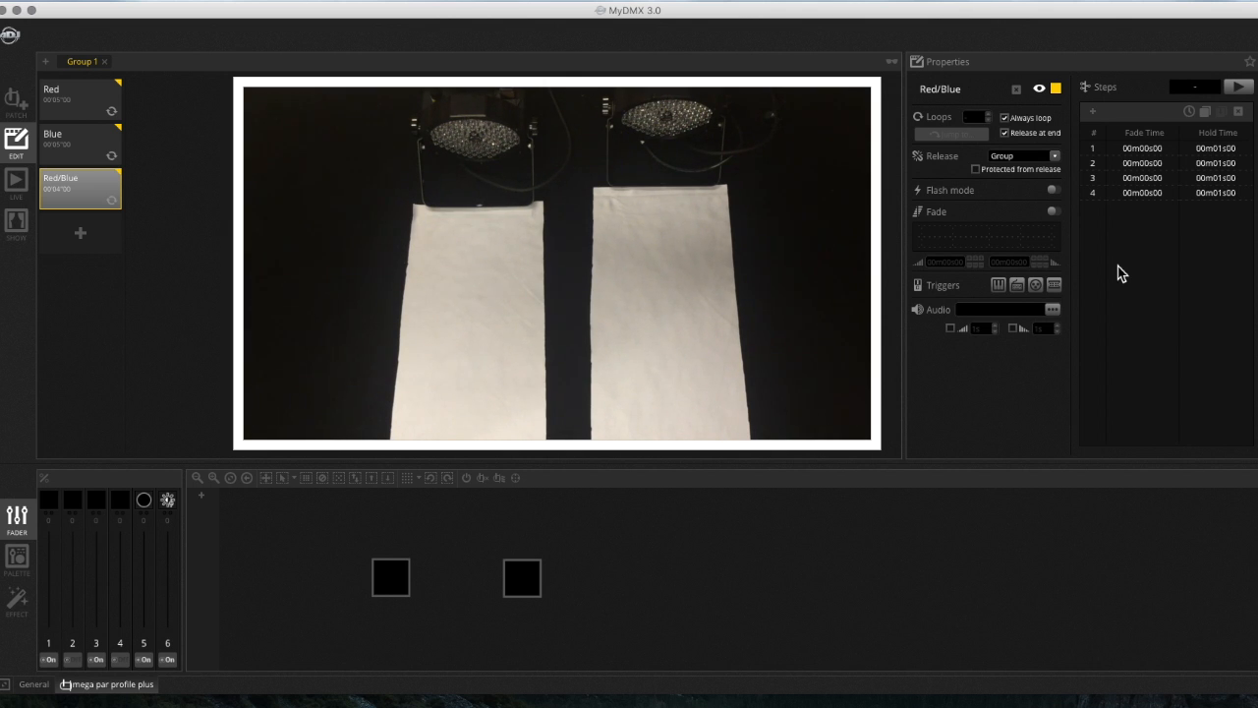
pyautogui.moveTo(1128, 252)
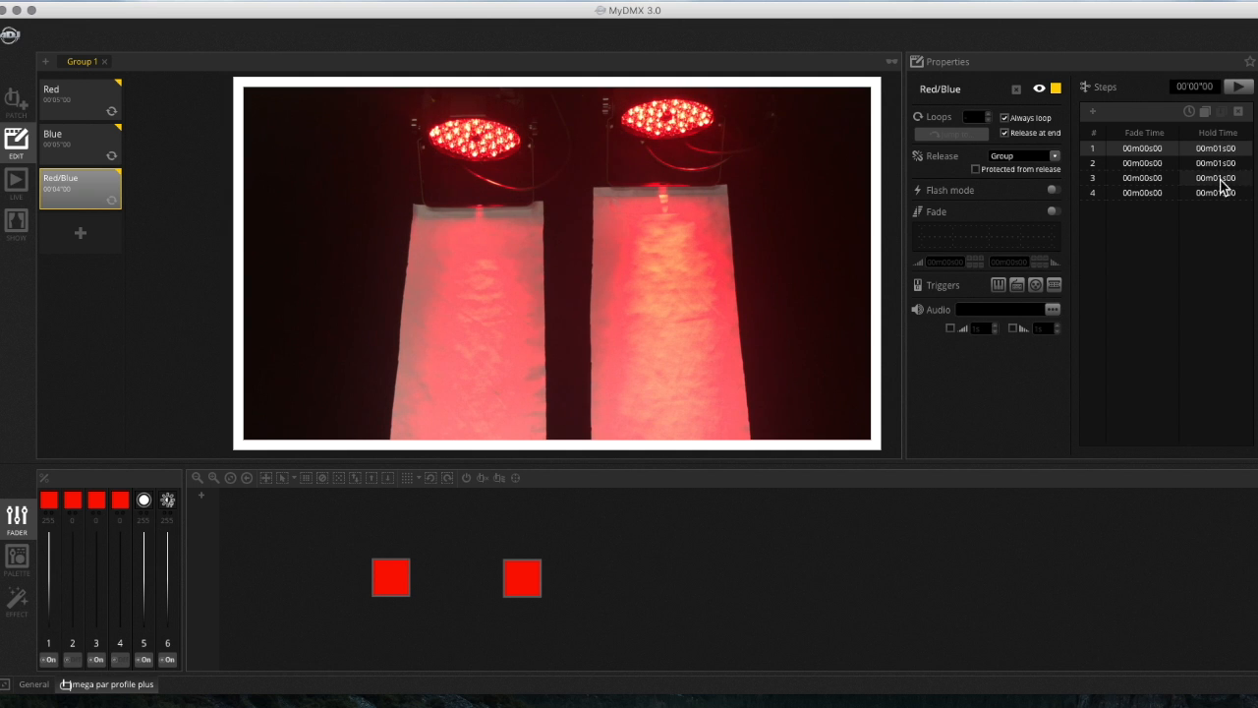
# Step: Play the Red/Blue scene to watch both lights switch red to blue, then stop it
pyautogui.click(1238, 87)
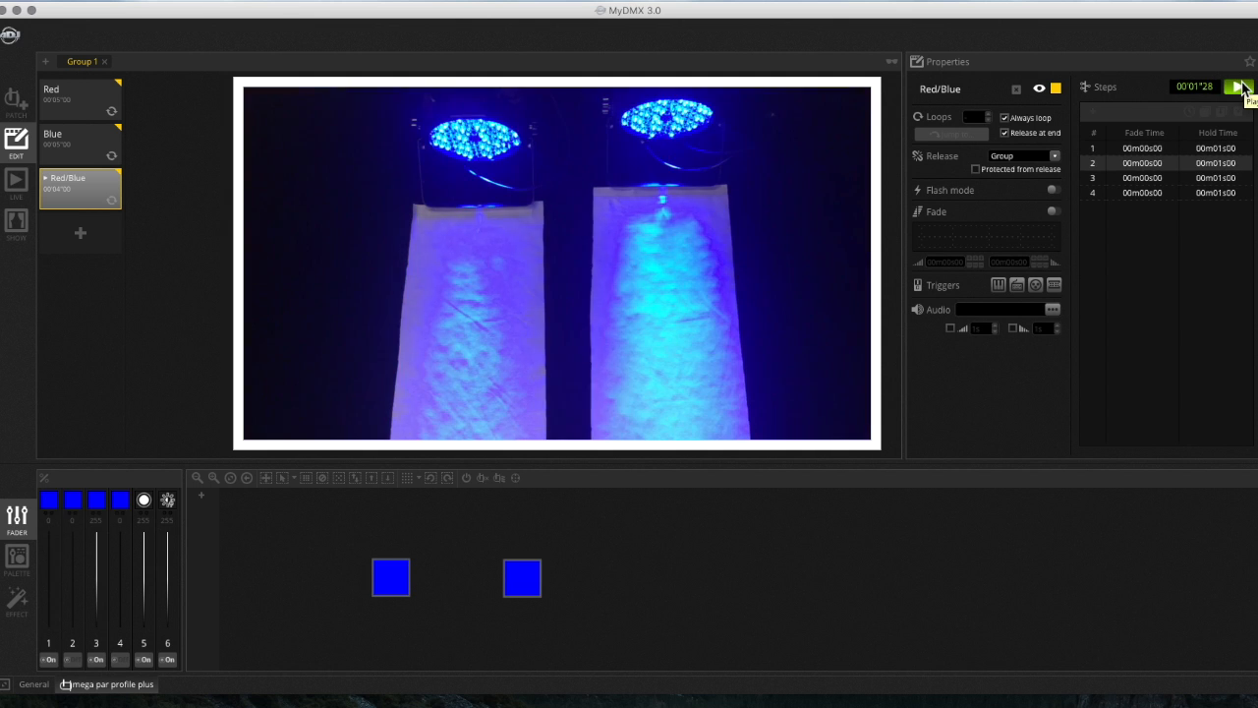
pyautogui.click(1239, 87)
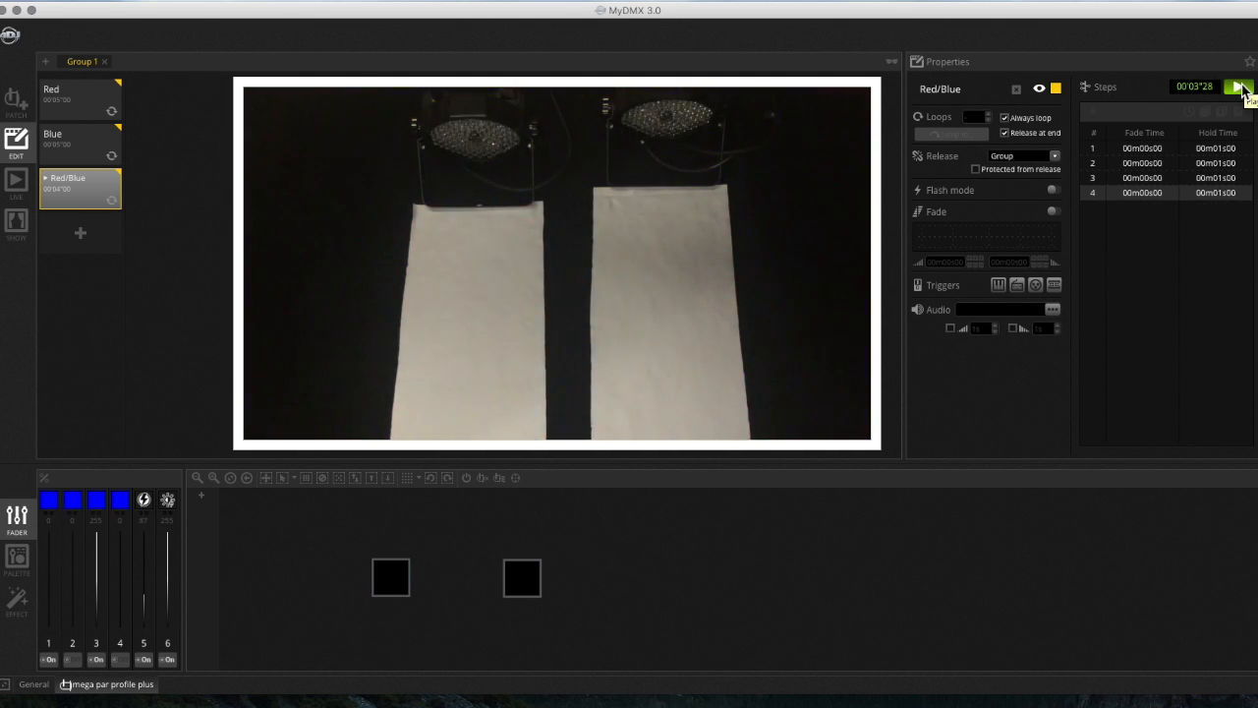
pyautogui.click(1238, 87)
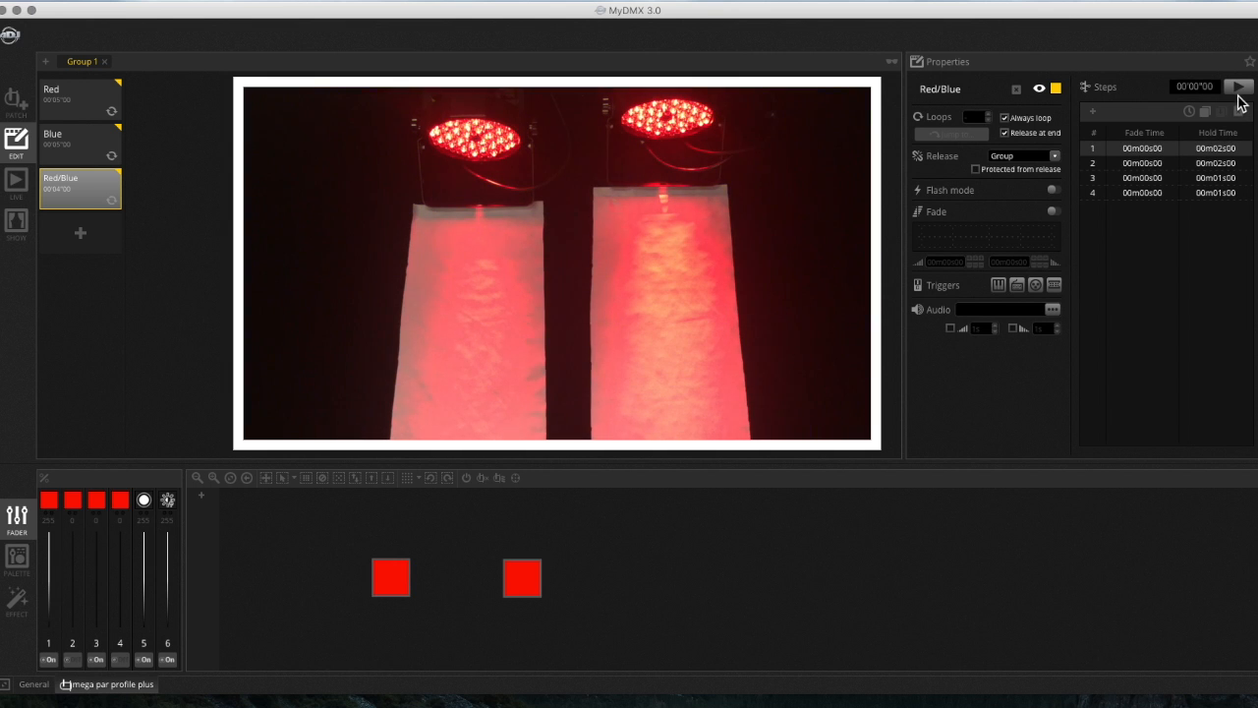
# Step: Play and stop the scene, then set the second step's fade time to 00m02s00
pyautogui.click(1239, 87)
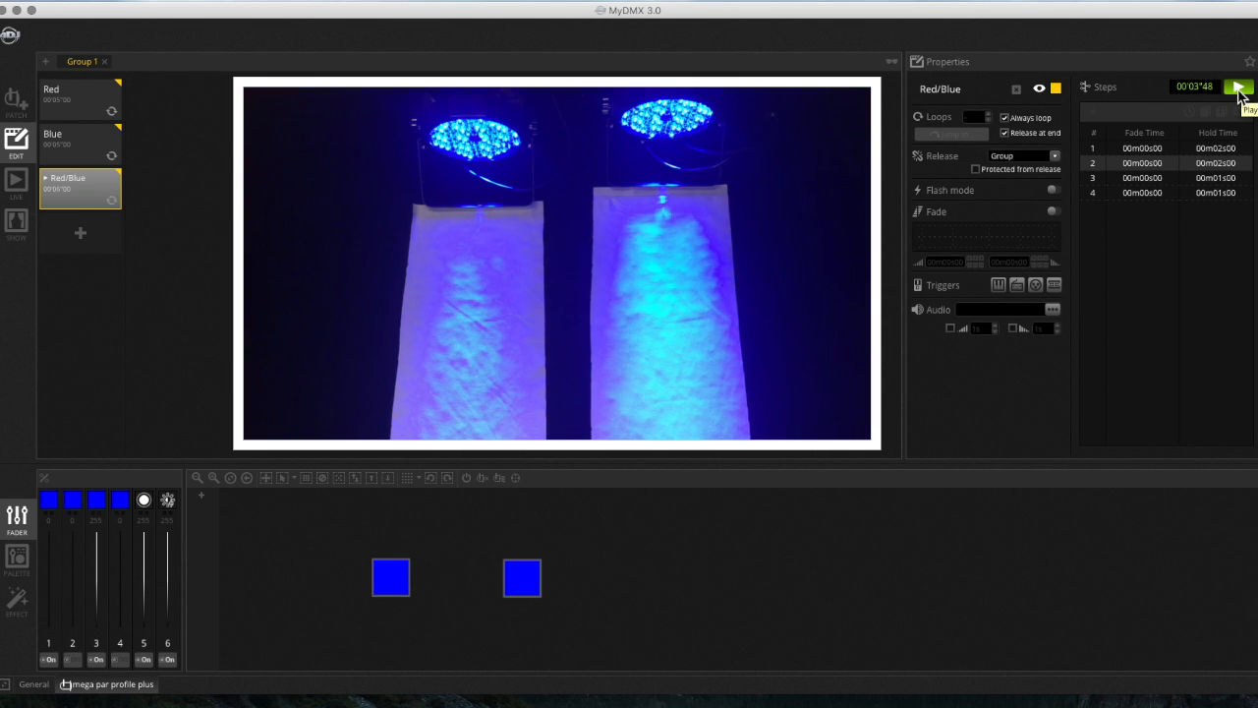
pyautogui.click(1238, 86)
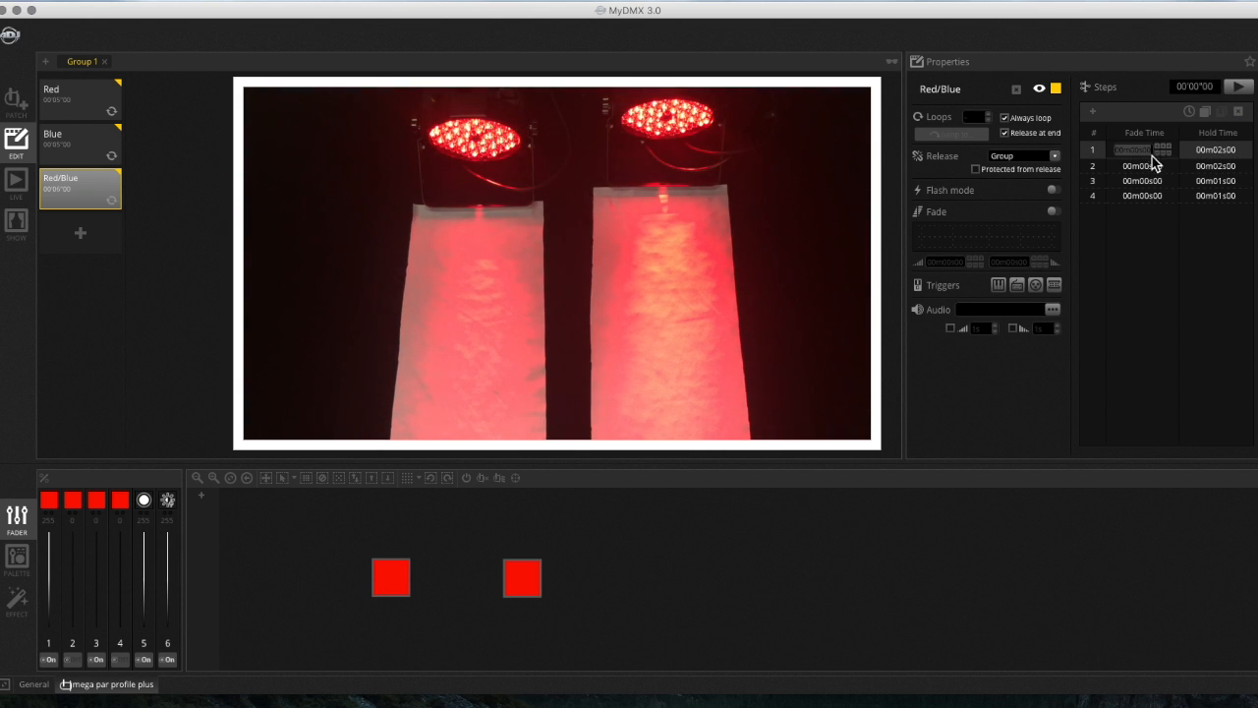
pyautogui.moveTo(1149, 186)
pyautogui.write('2')
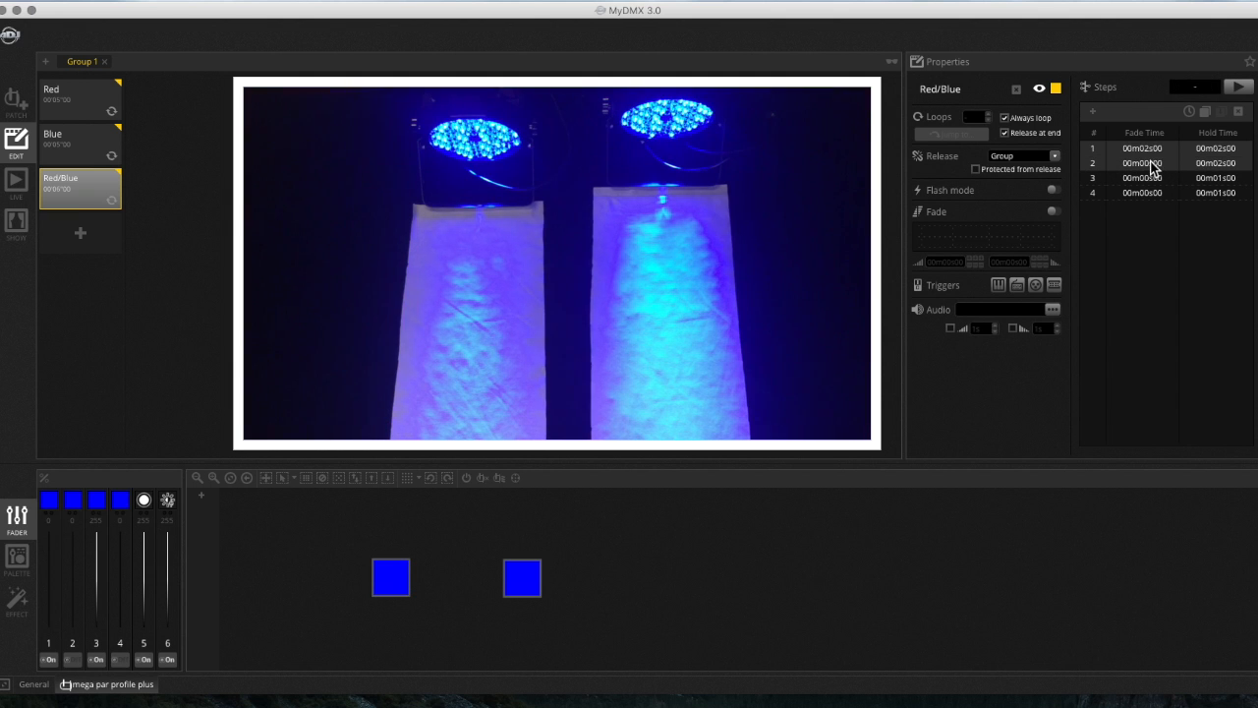
pyautogui.doubleClick(1141, 163)
pyautogui.write('2')
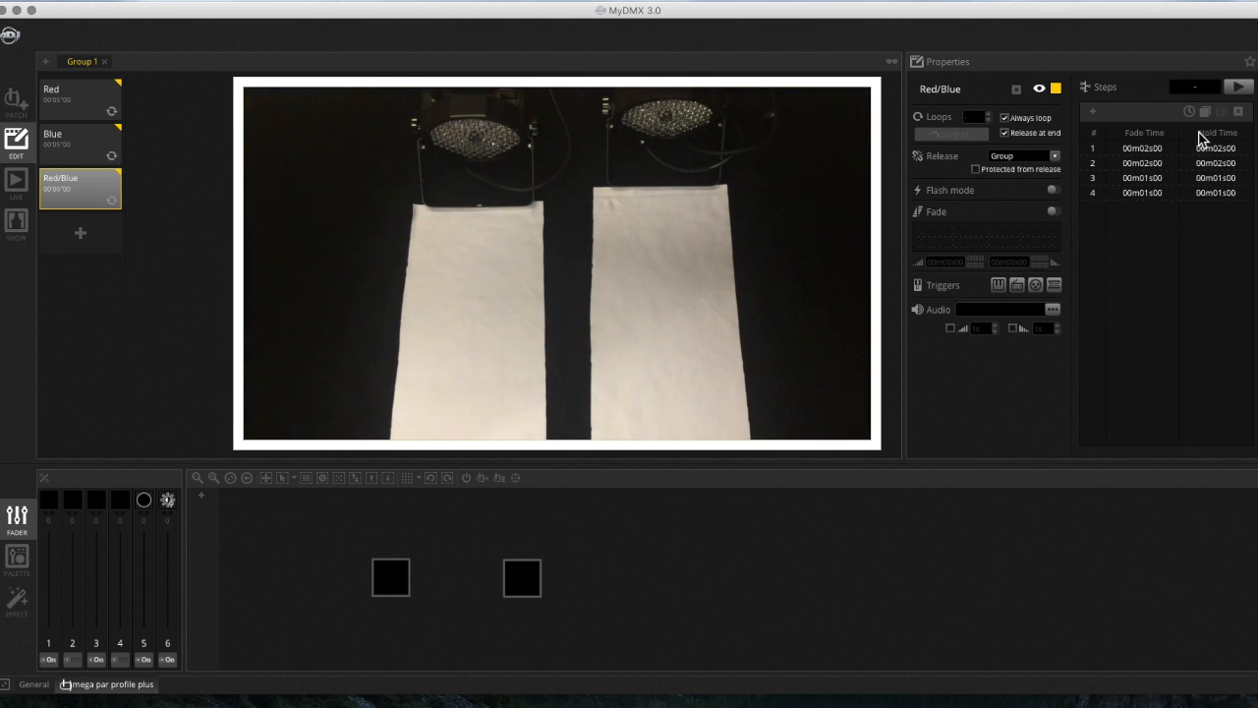
pyautogui.click(1238, 86)
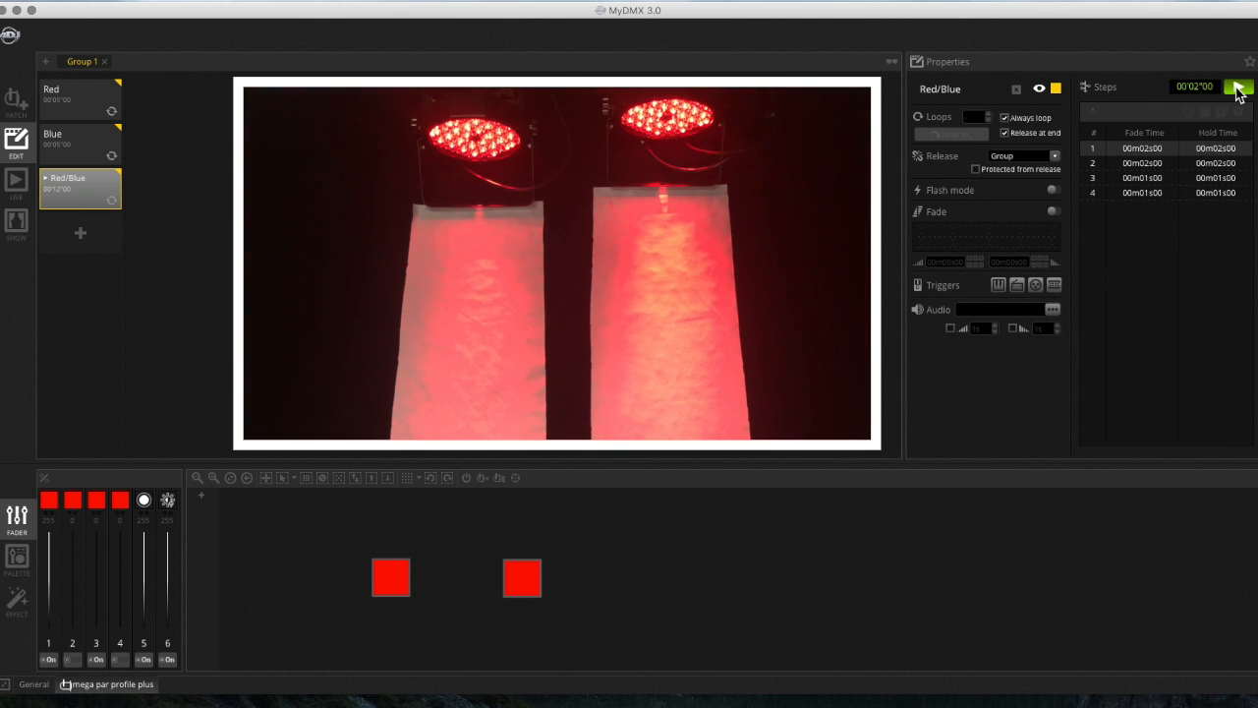
pyautogui.click(1238, 87)
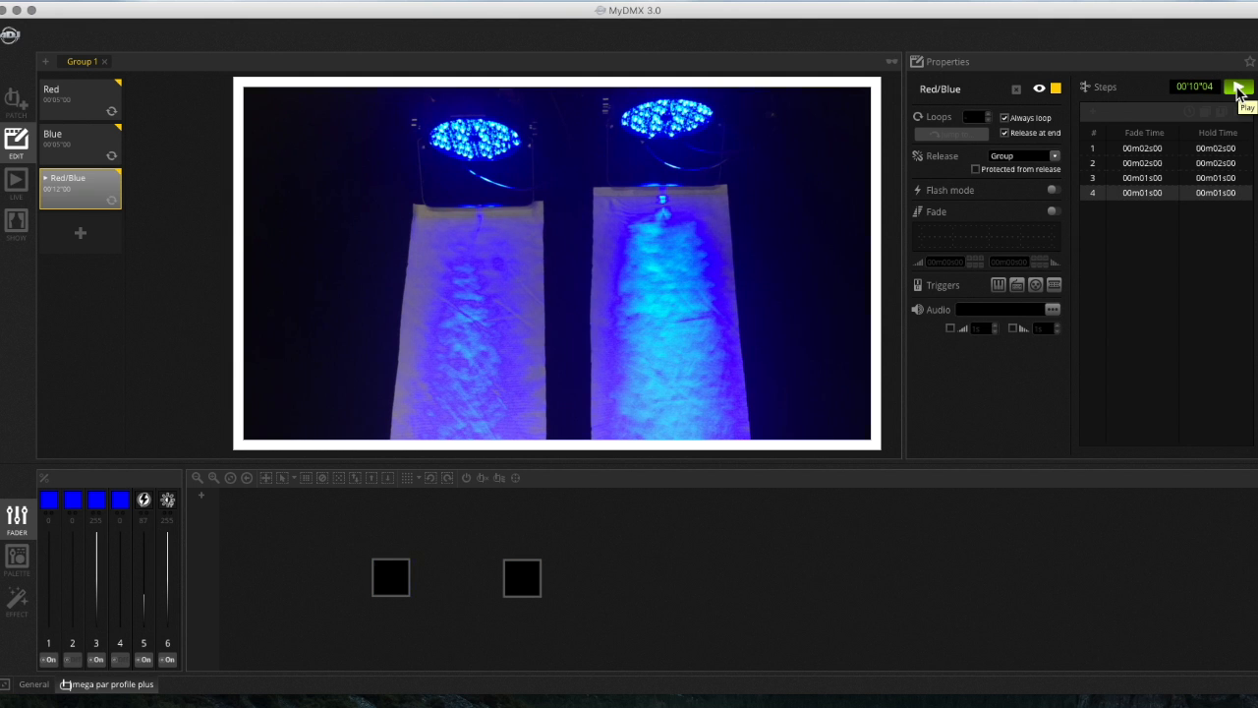
pyautogui.click(1239, 89)
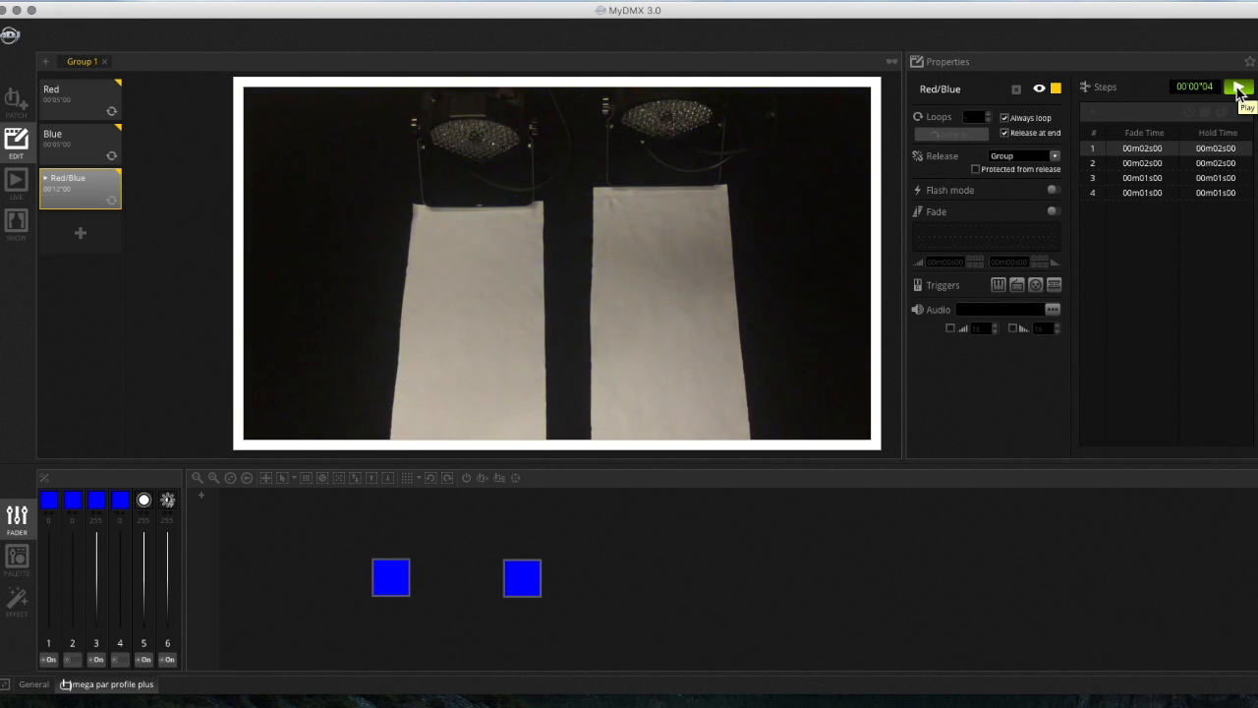
pyautogui.click(1238, 87)
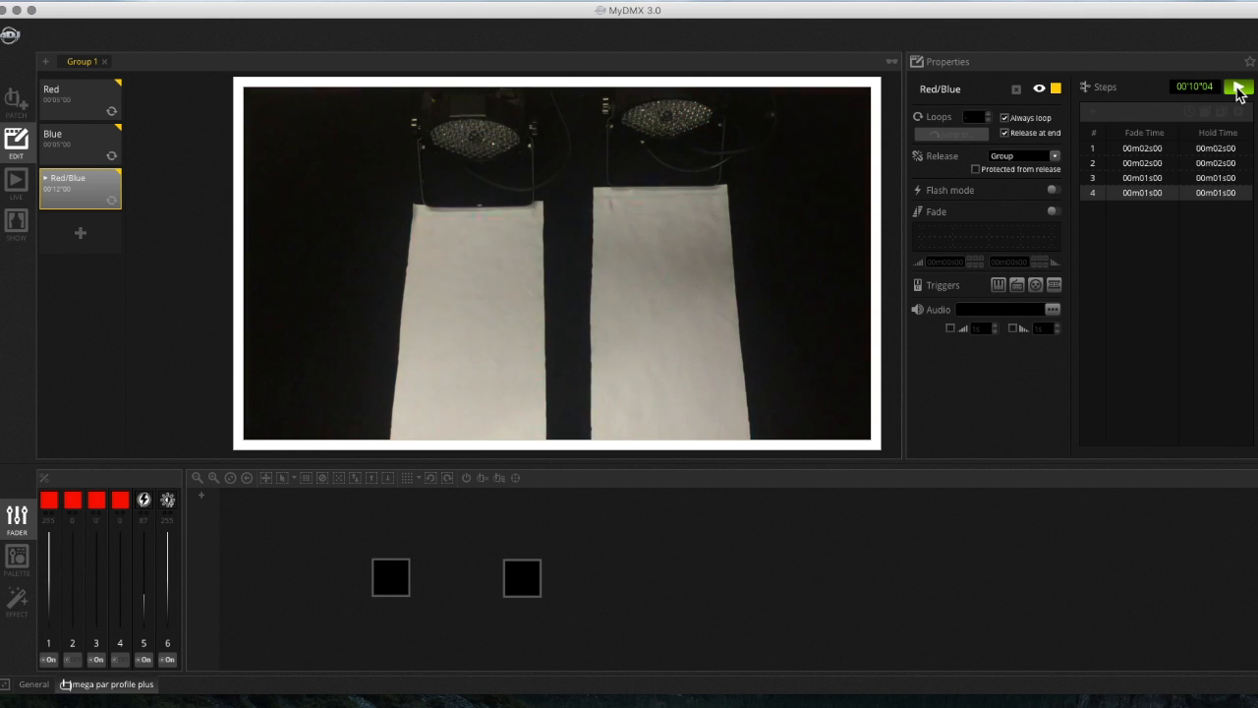
pyautogui.click(1240, 88)
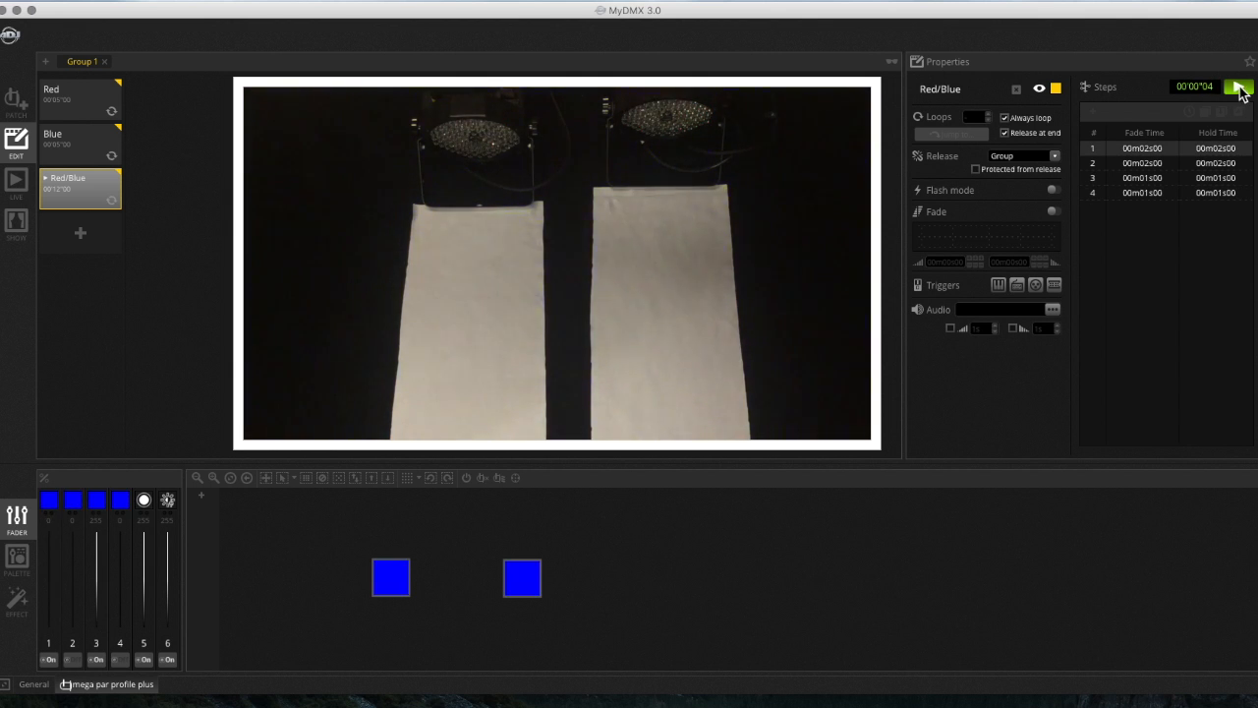
pyautogui.click(1238, 87)
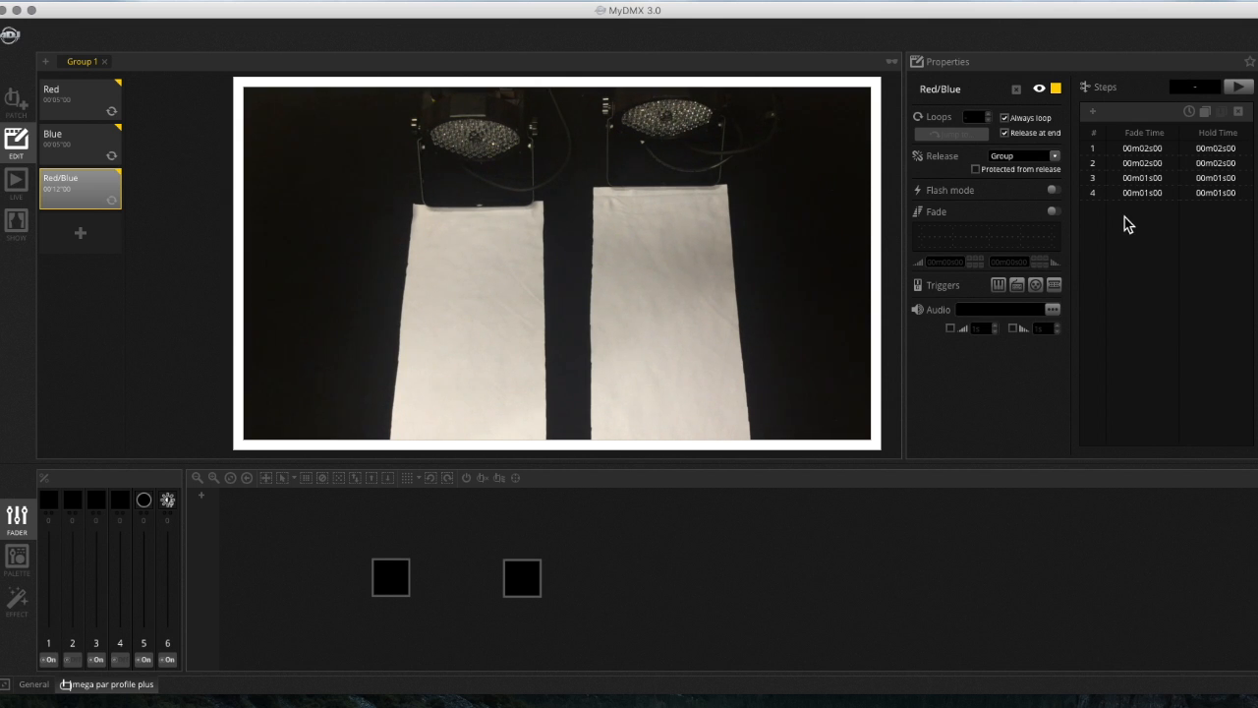
pyautogui.moveTo(1187, 257)
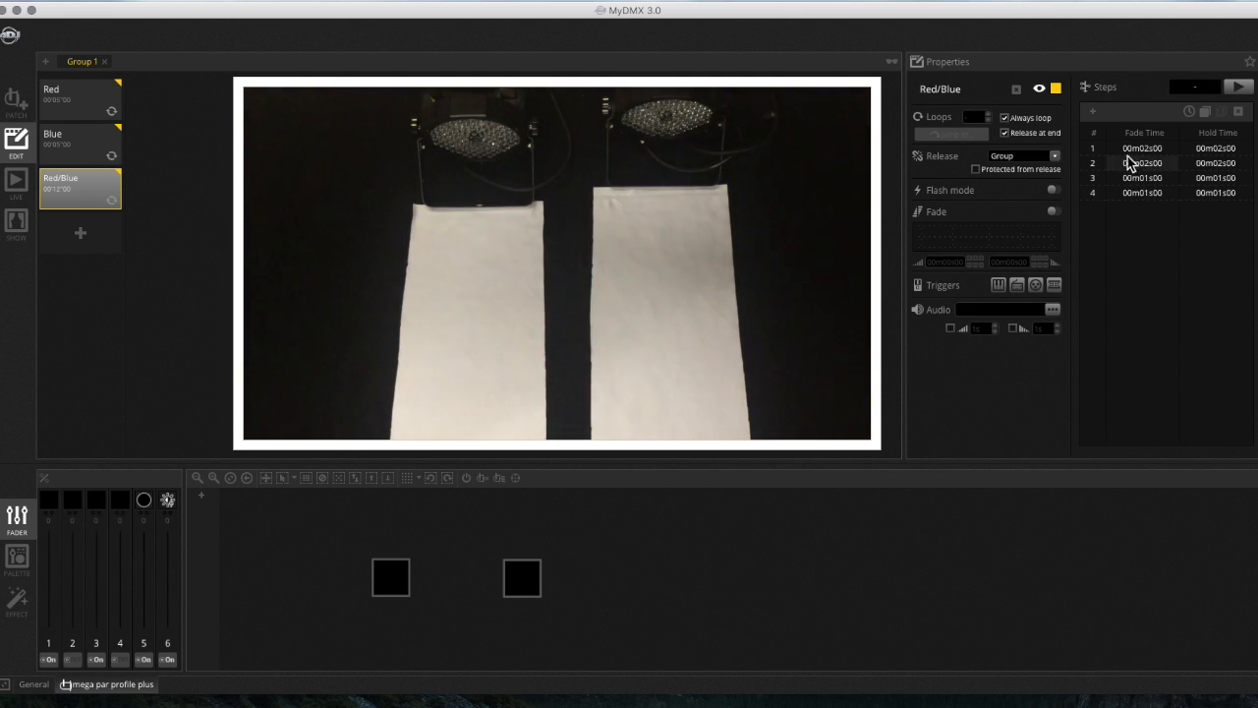
# Step: Preview two steps of the Red/Blue scene, briefly lighting both fixtures red
pyautogui.click(1238, 86)
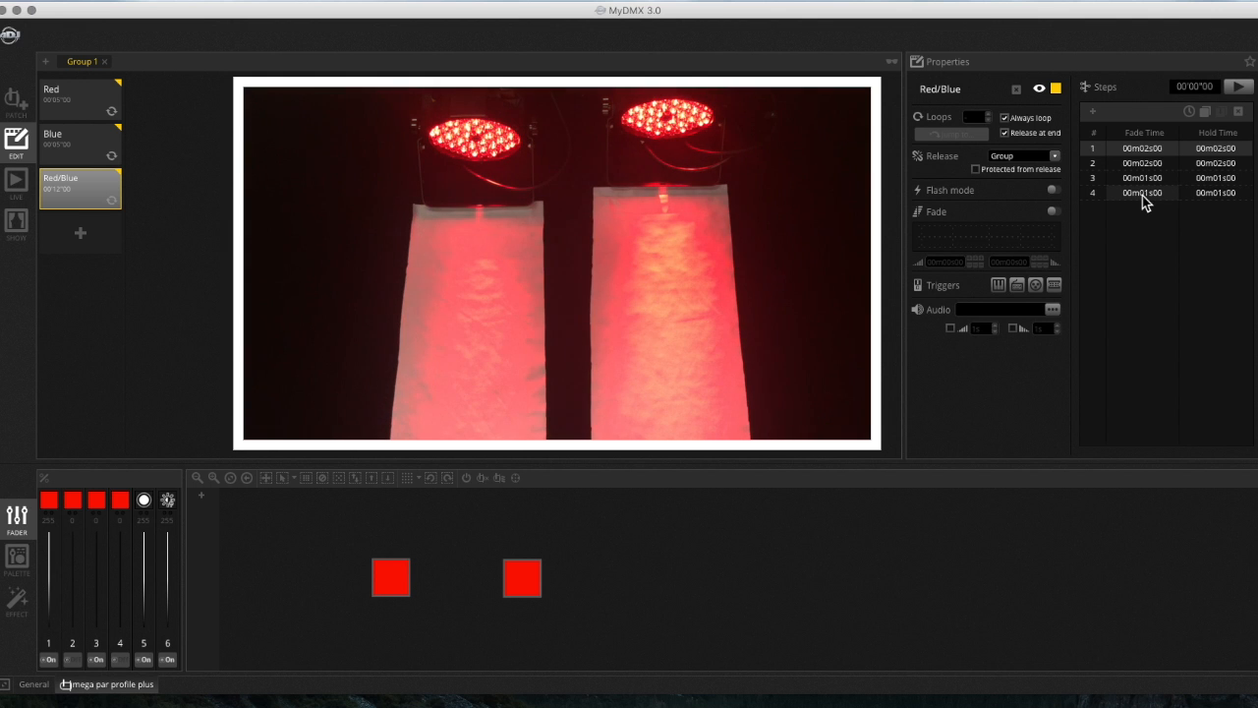
pyautogui.click(1238, 86)
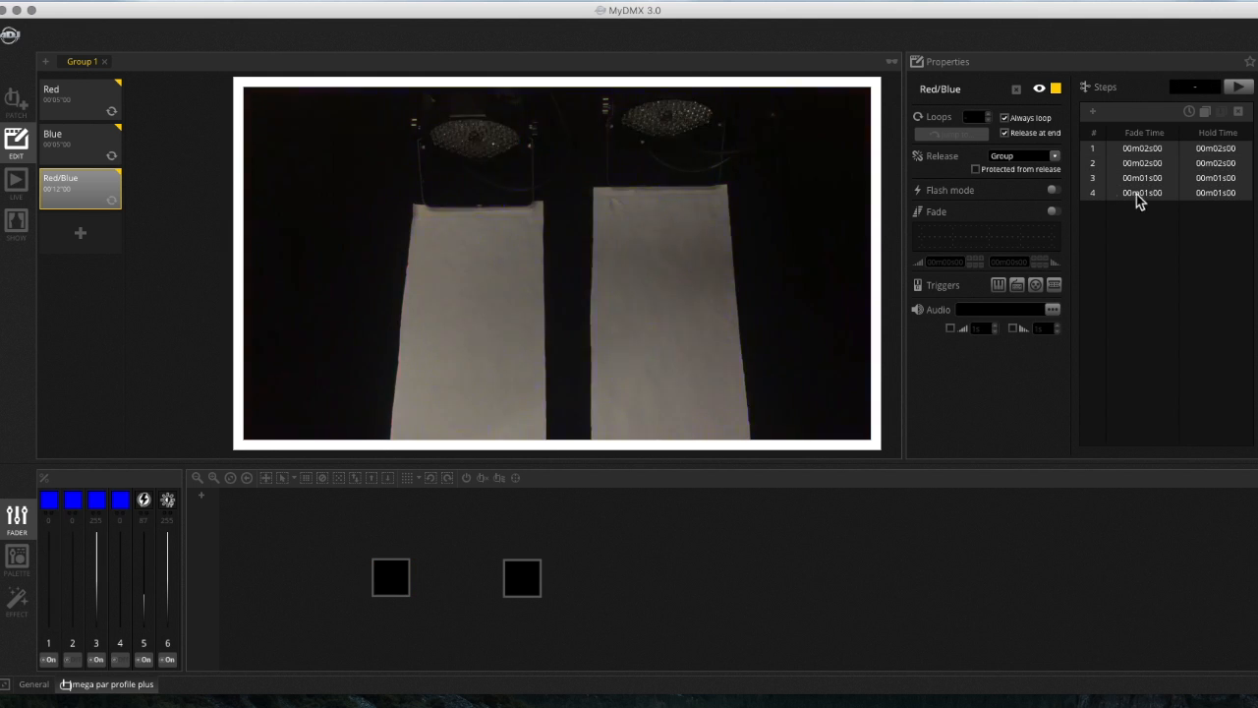